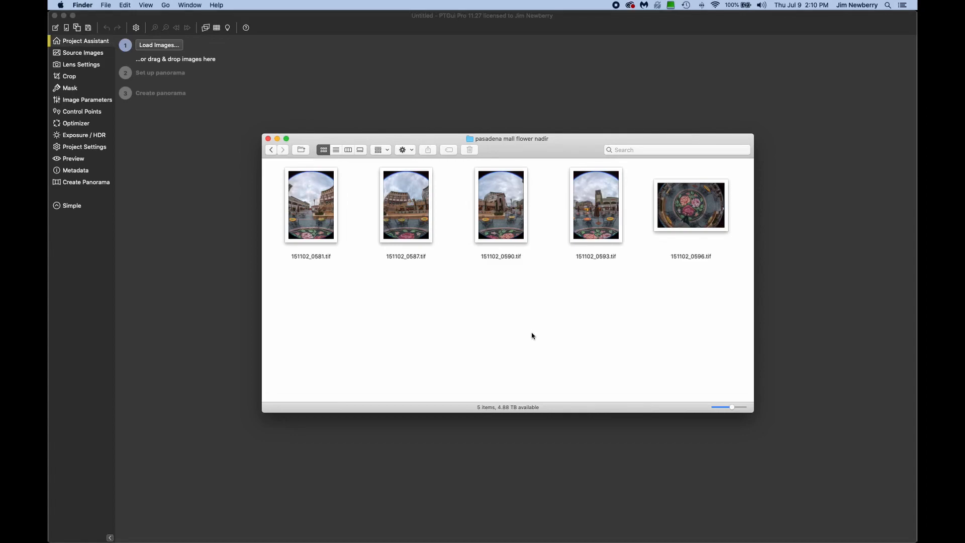
Step: Try individual thumbnails, then select all five fisheye .tif files with Cmd+A
click(310, 205)
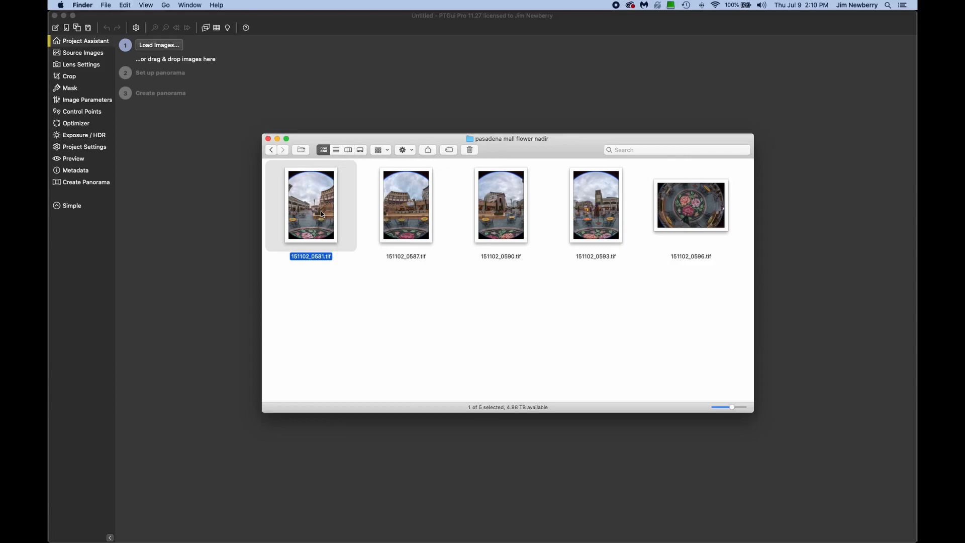
click(500, 204)
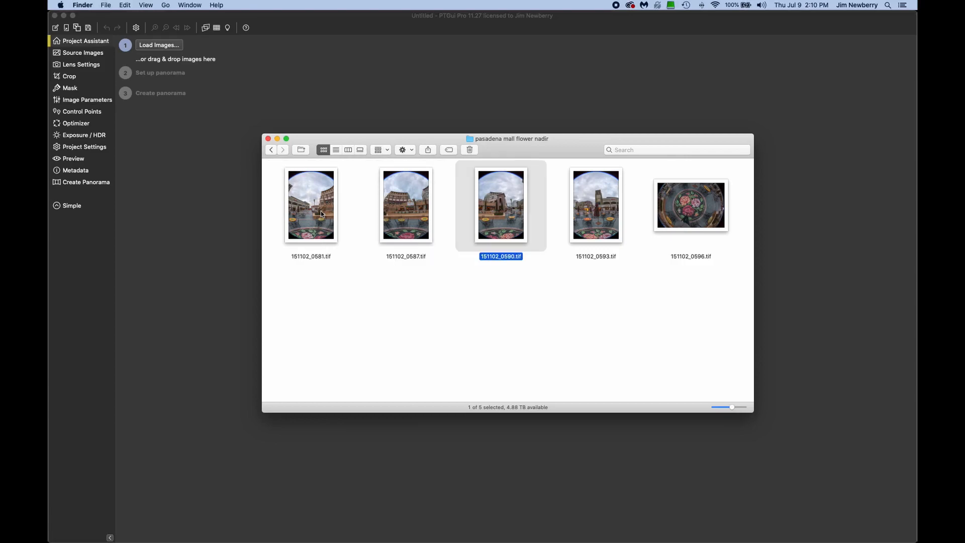
click(405, 205)
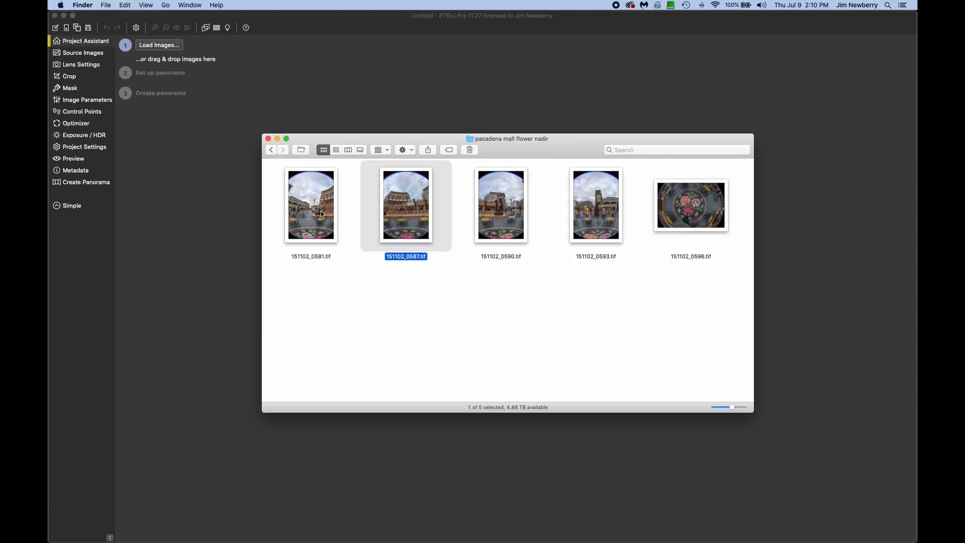
click(690, 205)
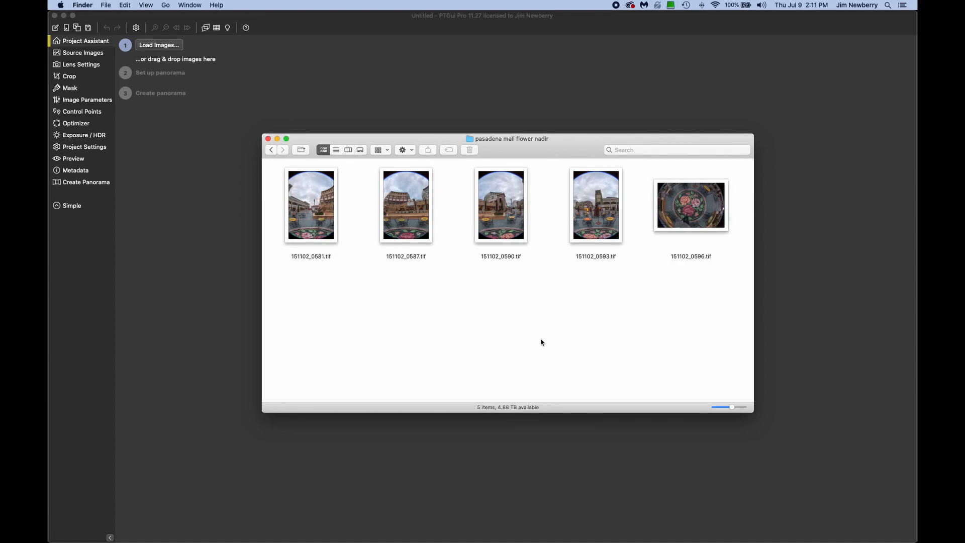
key(cmd+a)
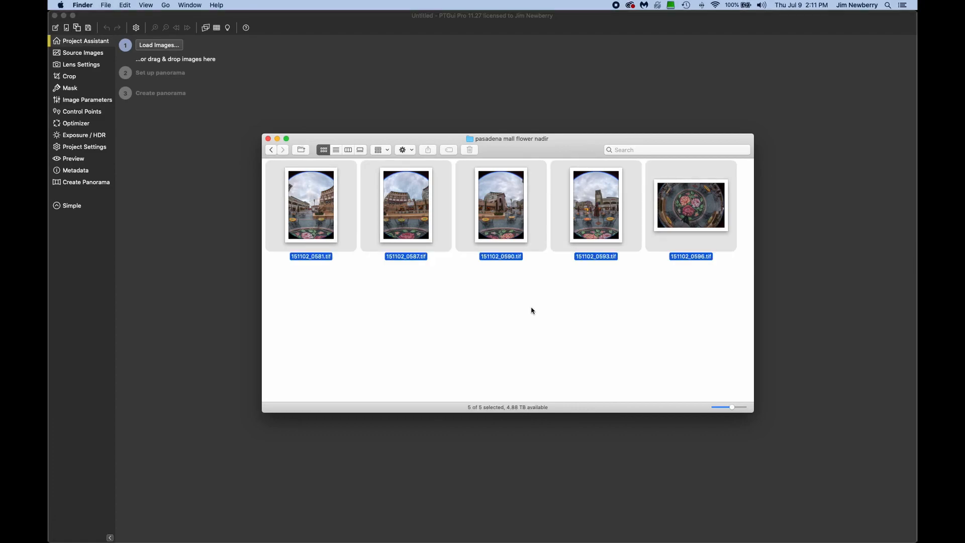
Step: Load the five fisheye images and align them into an equirectangular mall plaza preview
click(158, 44)
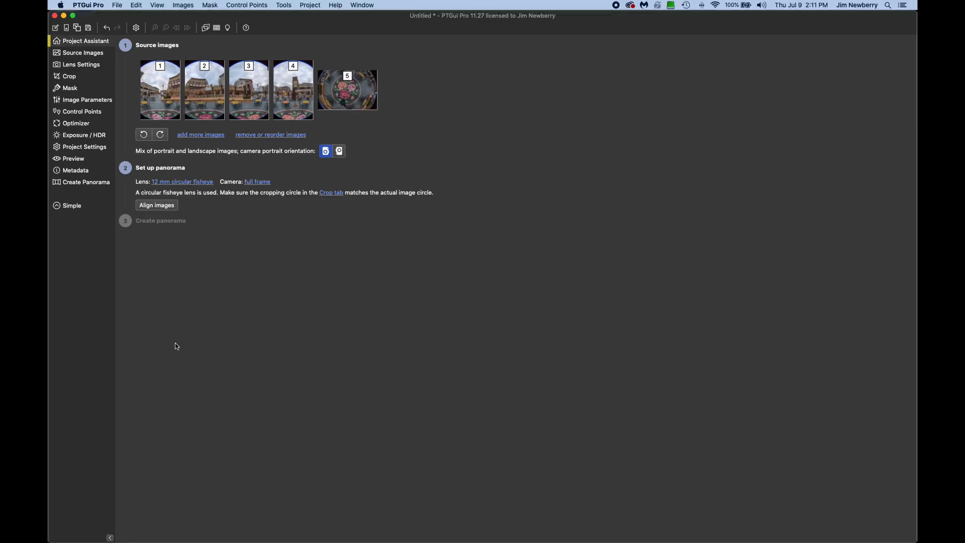
mouse_move(163, 349)
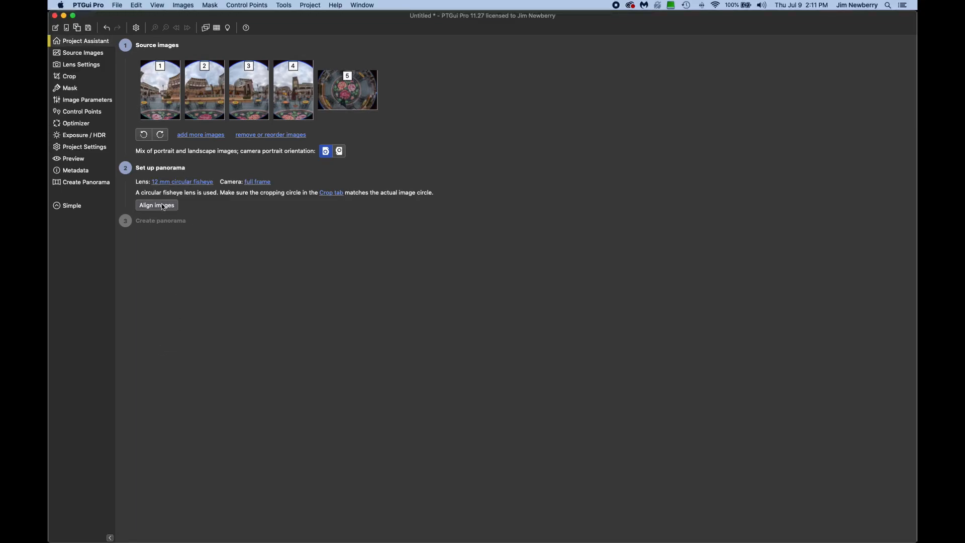
click(157, 205)
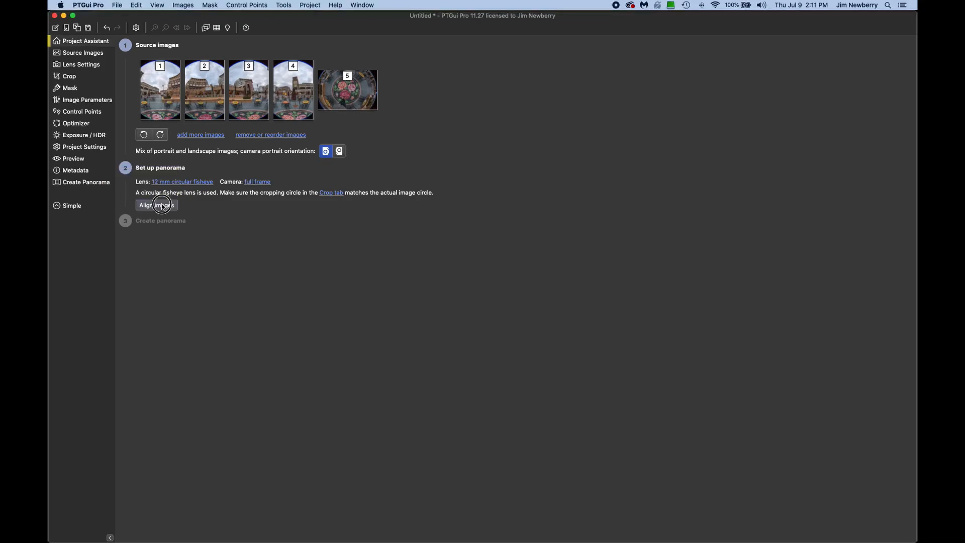
click(157, 204)
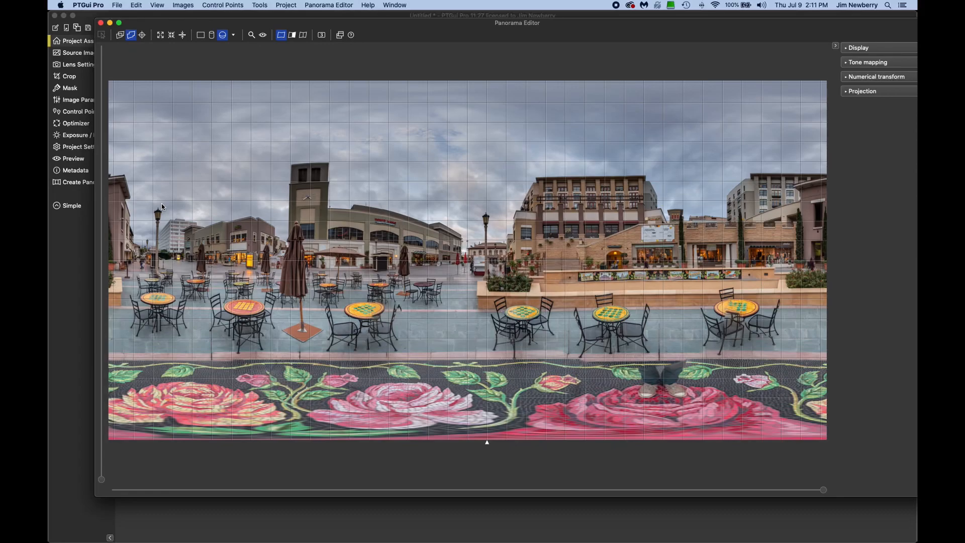
mouse_move(637, 402)
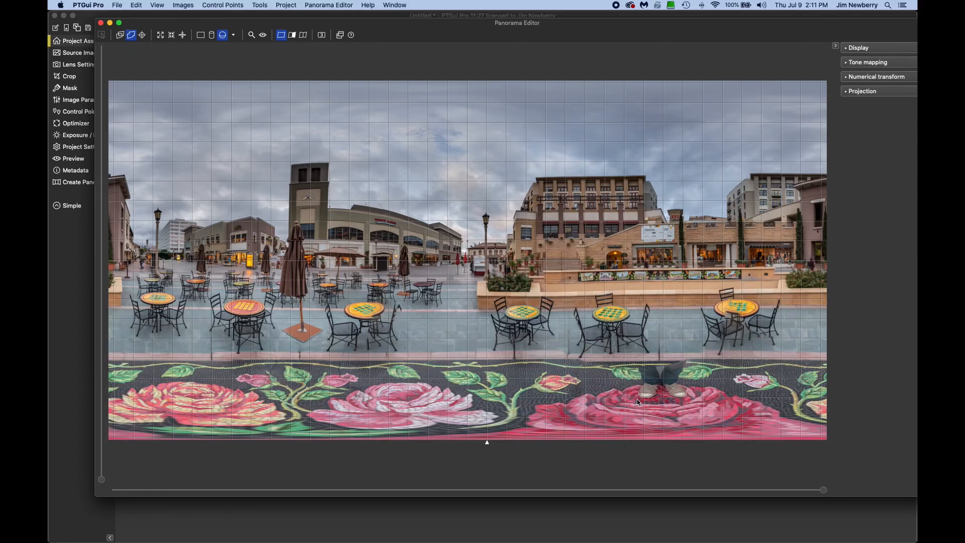
mouse_move(676, 350)
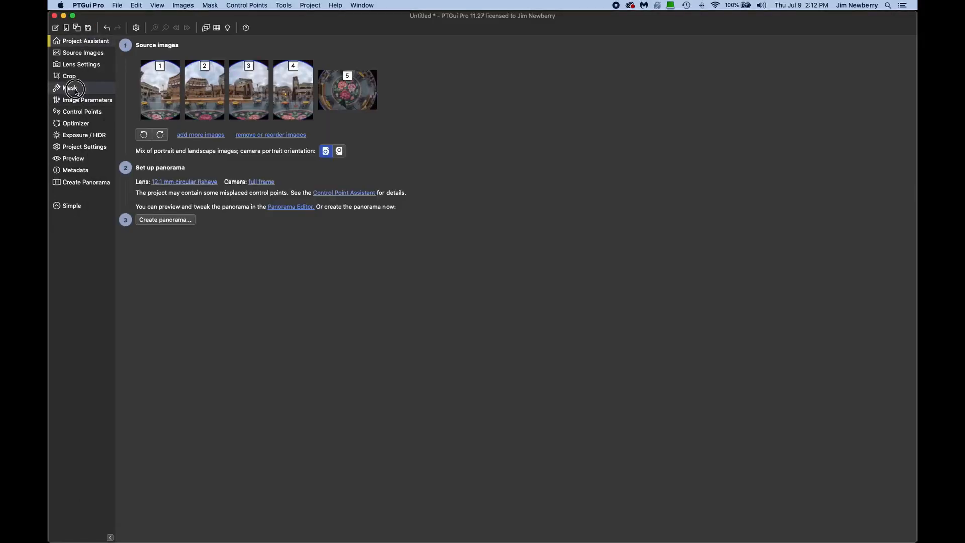
Step: Paint a red mask ring around image 5's flower mosaic and flood-fill outside it
click(70, 87)
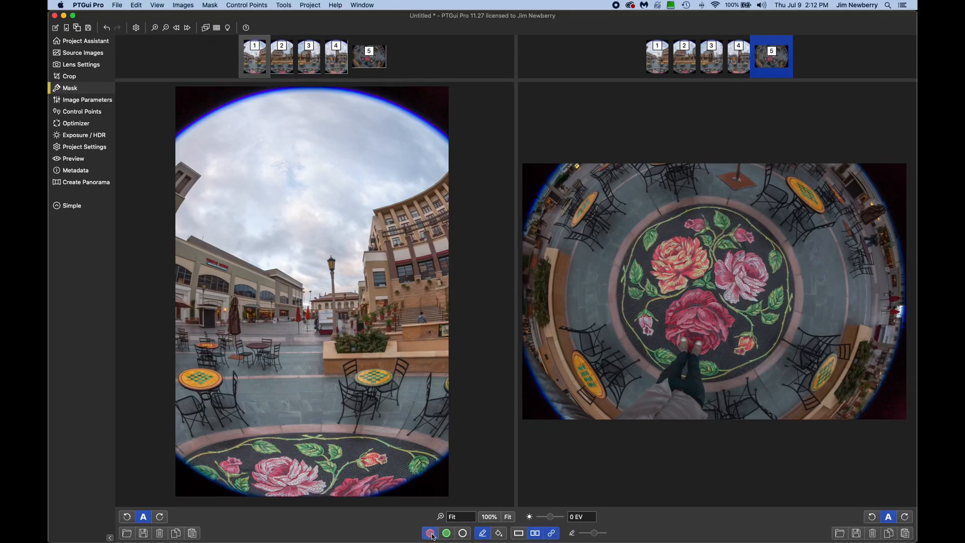
mouse_move(429, 533)
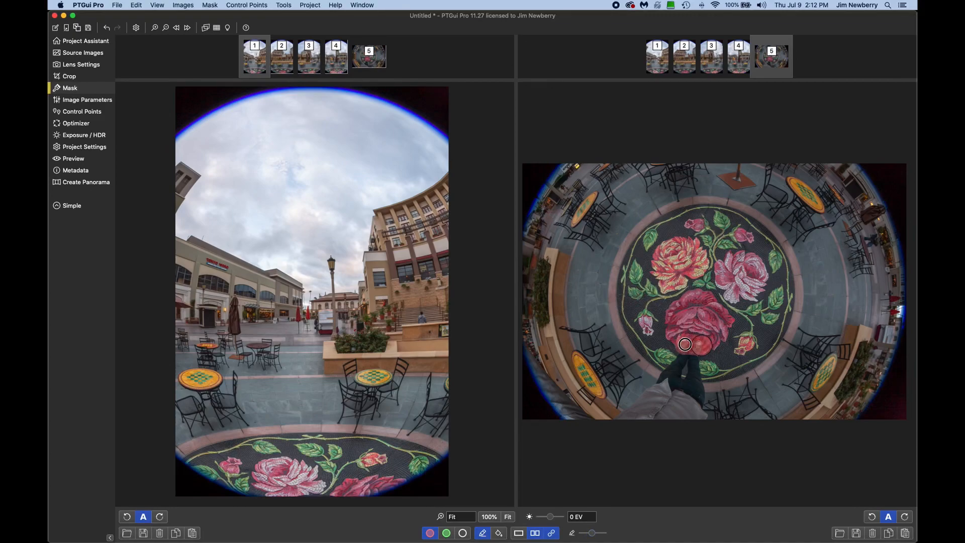
drag(685, 344, 793, 247)
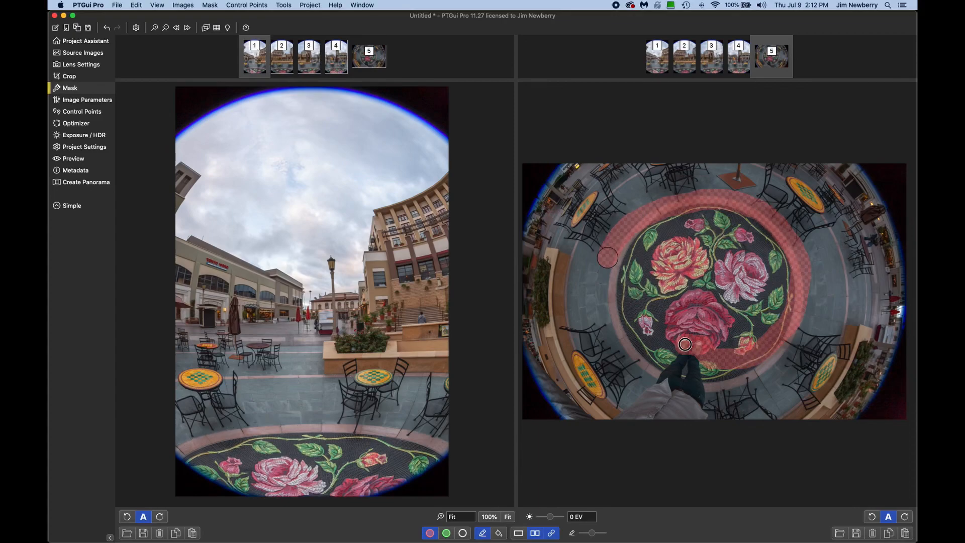
drag(606, 257, 707, 366)
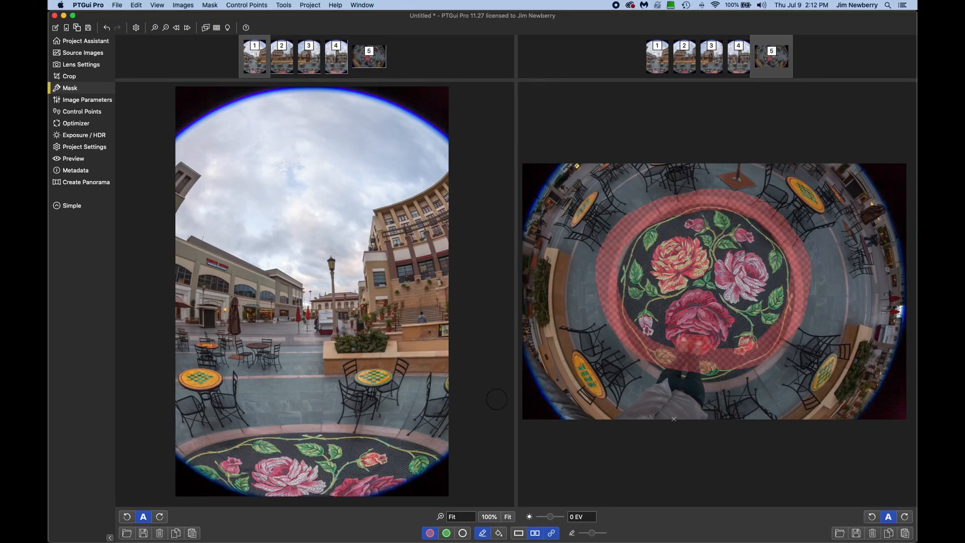
click(499, 532)
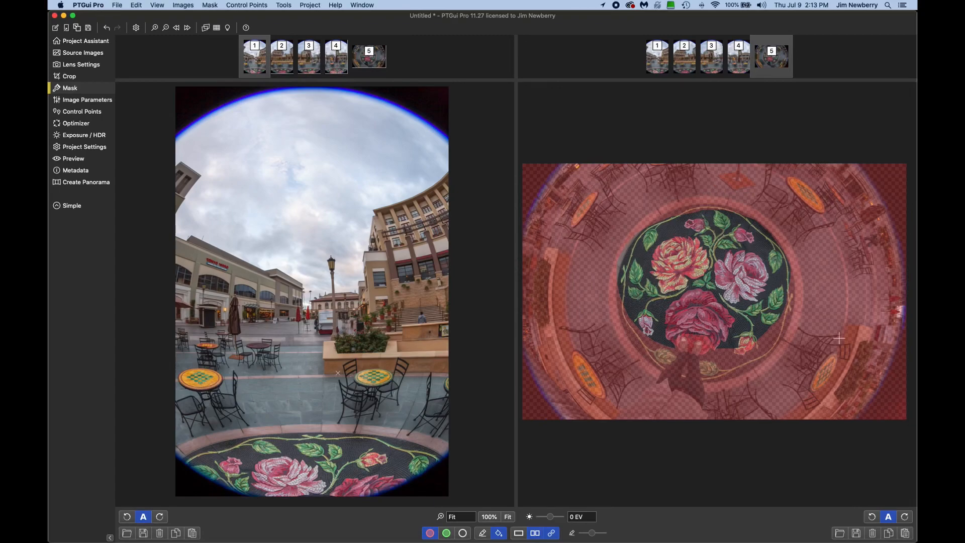
mouse_move(187, 90)
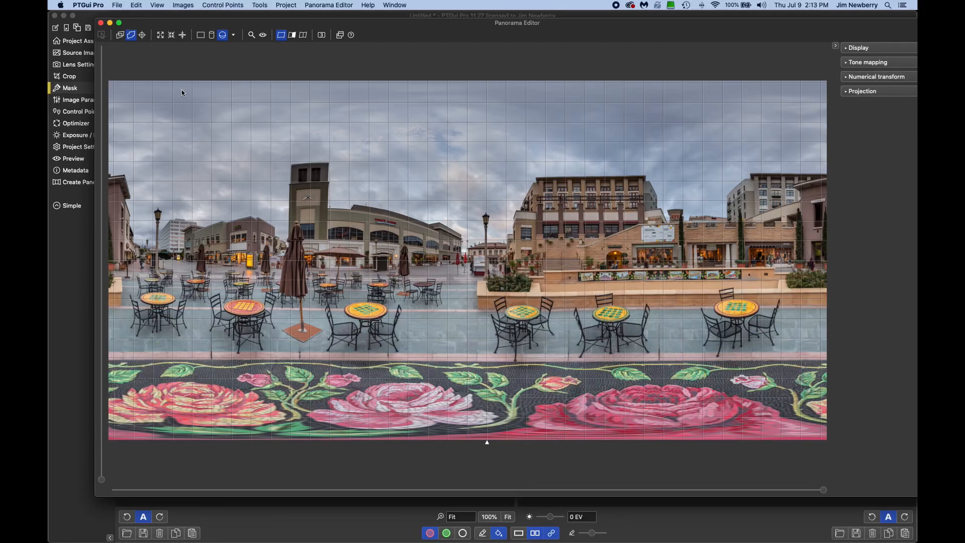
mouse_move(688, 350)
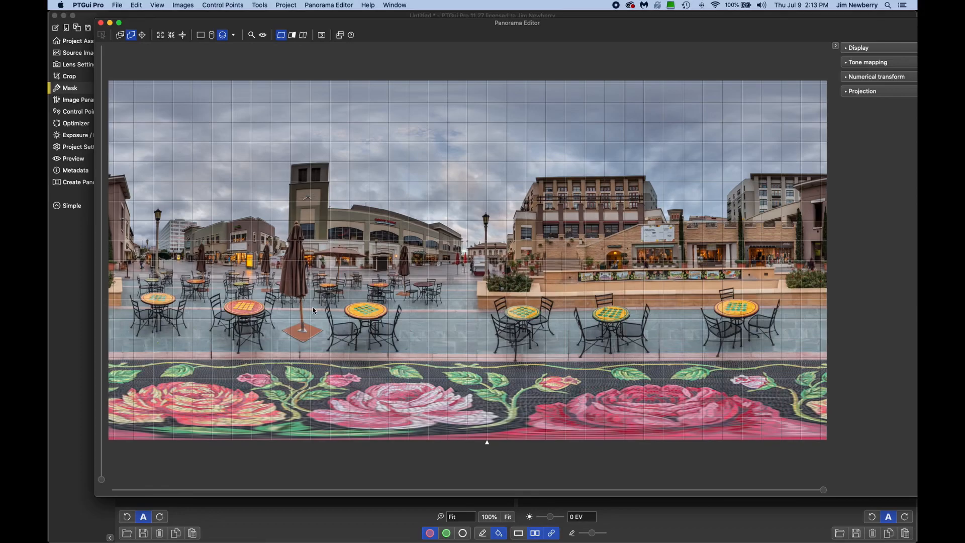
mouse_move(589, 255)
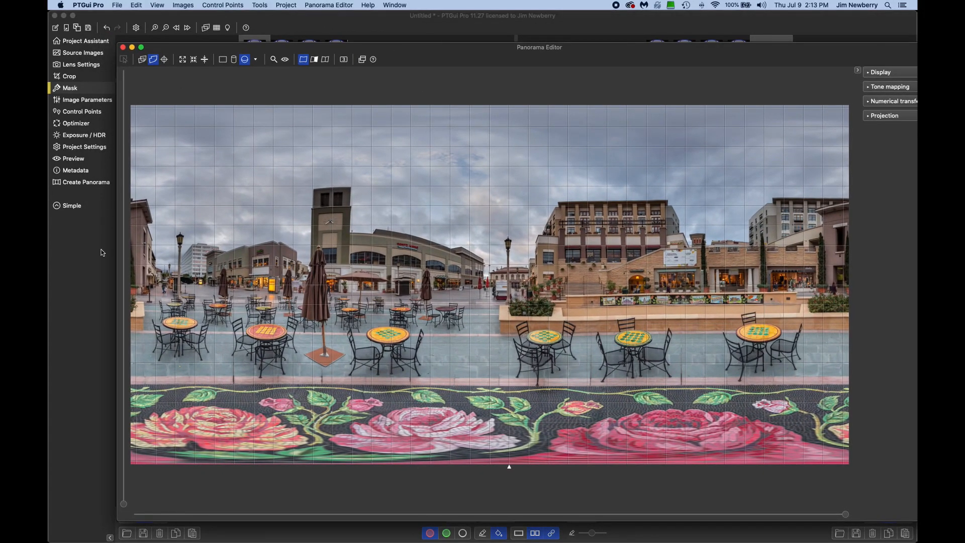
Step: Create the masked panorama as a TIFF file from the Create Panorama settings
click(85, 41)
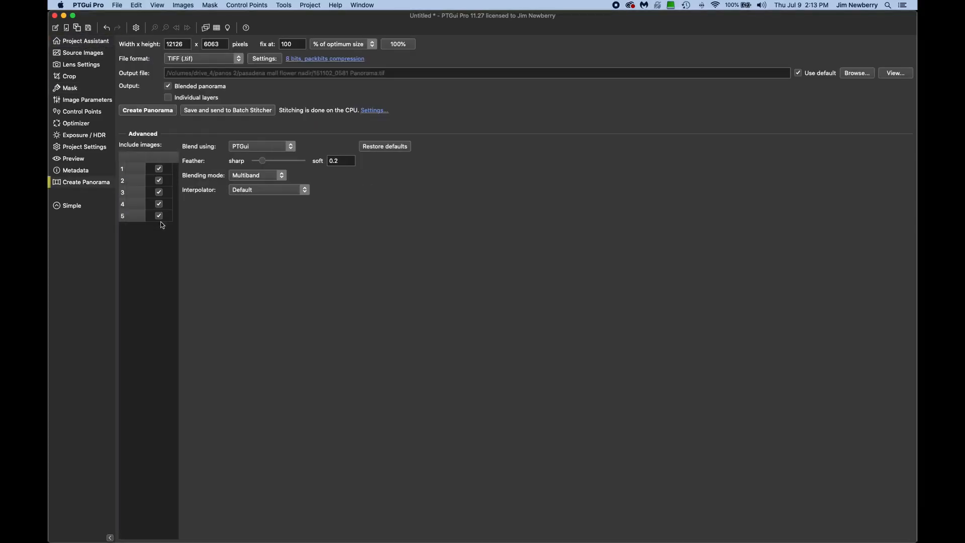
click(147, 110)
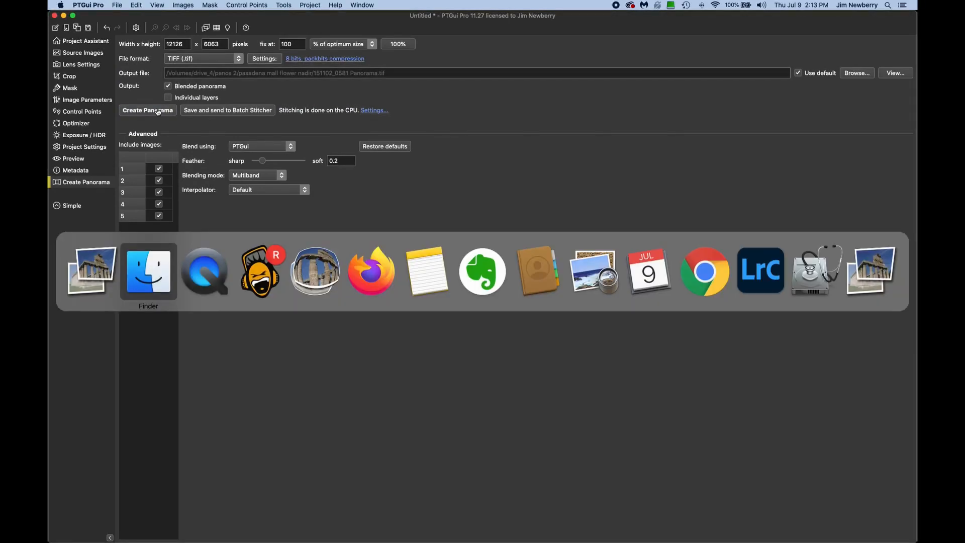
click(148, 271)
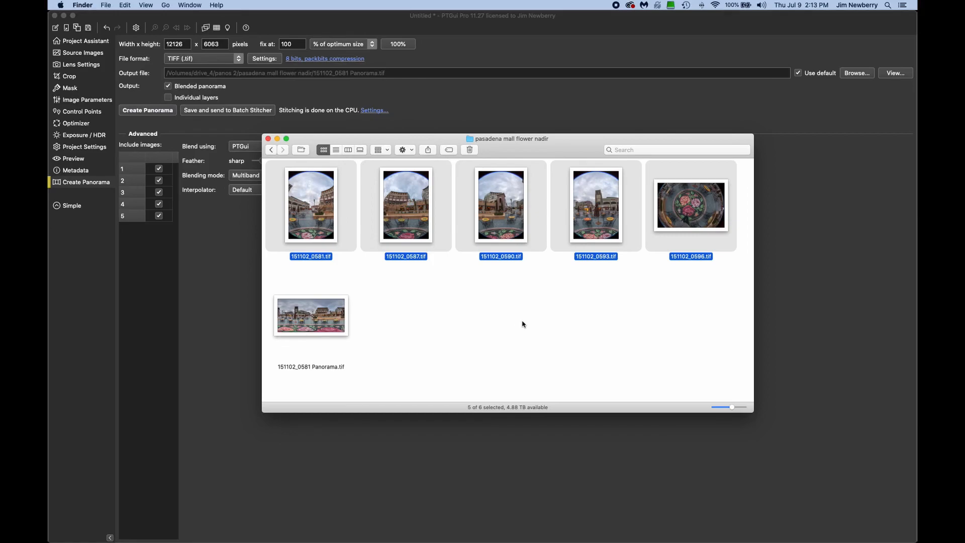
Step: Open the panorama TIFF in PTGui Viewer and rotate around the flower mosaic nadir
click(310, 314)
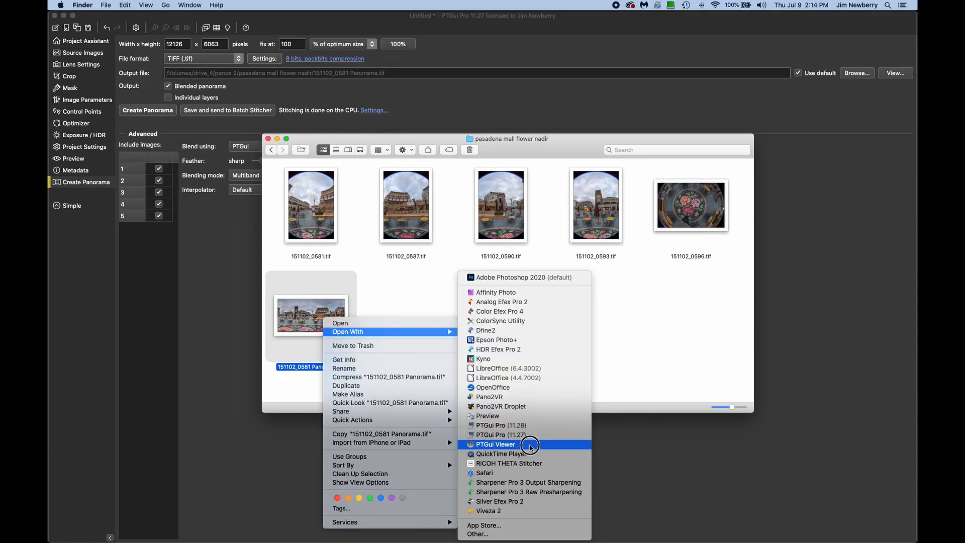
click(495, 444)
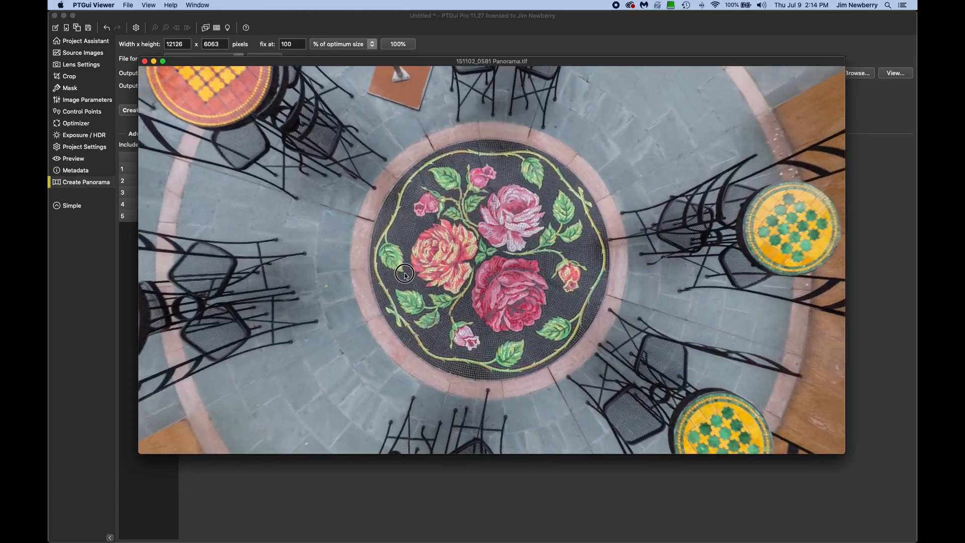
drag(405, 274, 473, 269)
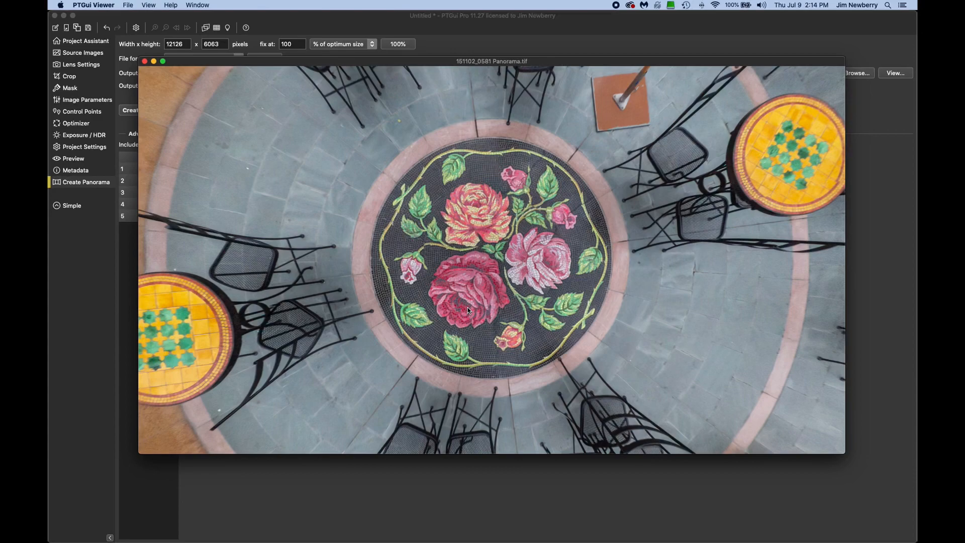
mouse_move(497, 295)
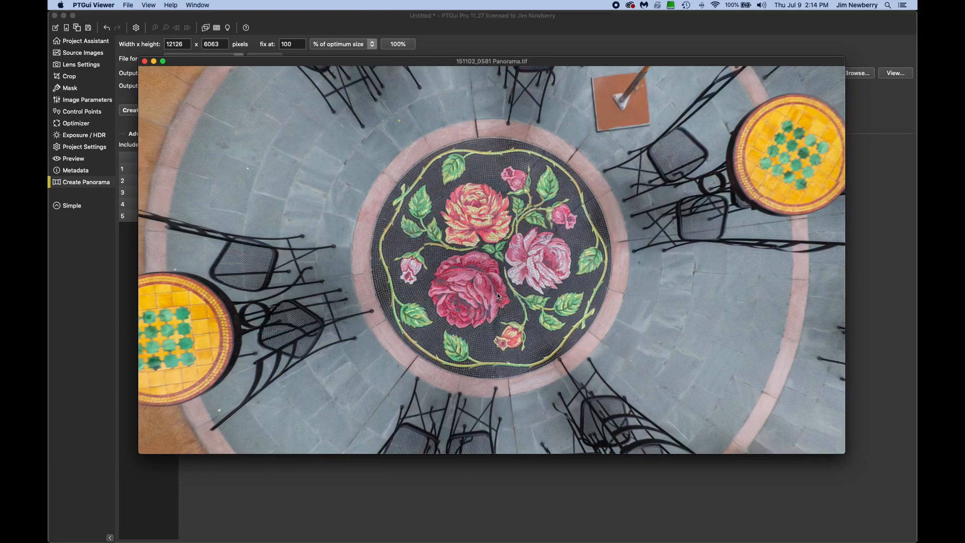
mouse_move(518, 282)
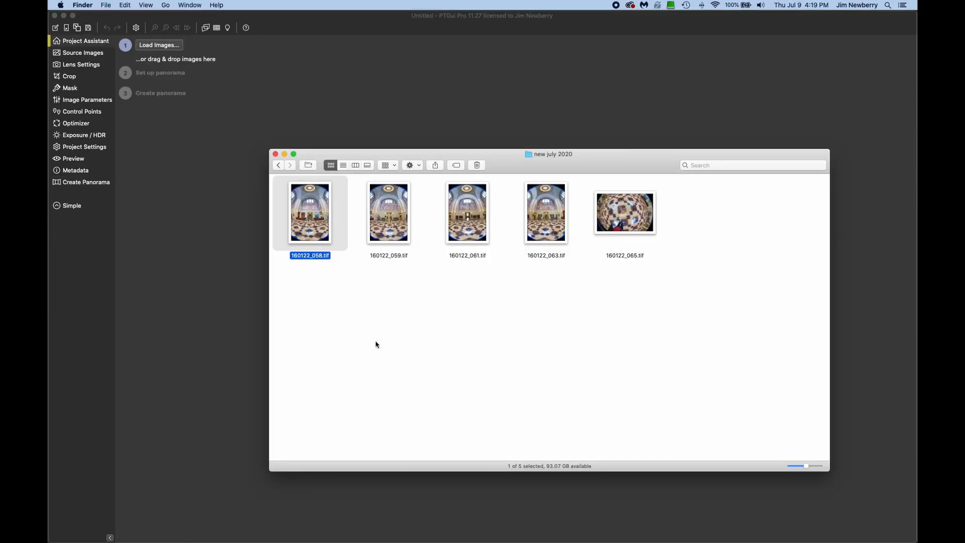
Step: Select all five TIFF photos in the new july 2020 folder with Cmd+A
click(389, 212)
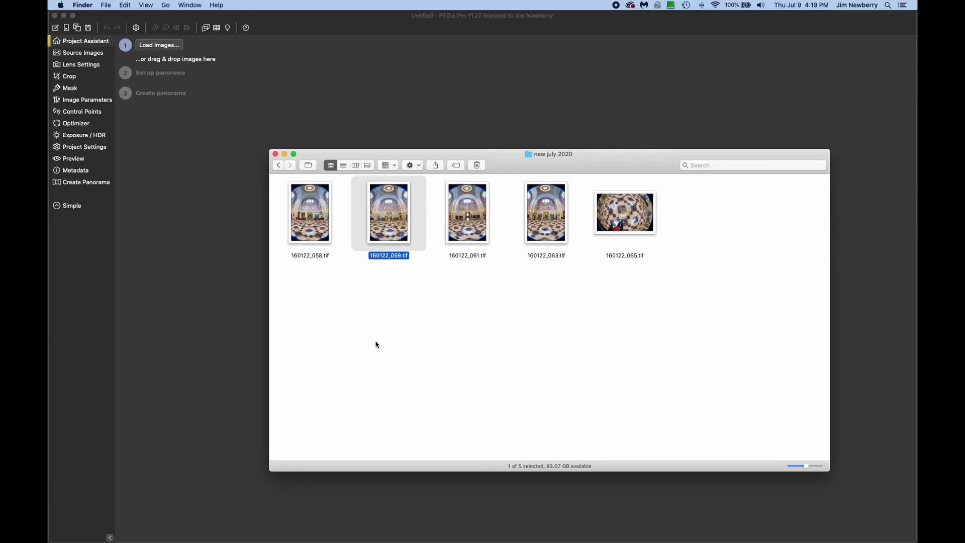
click(466, 212)
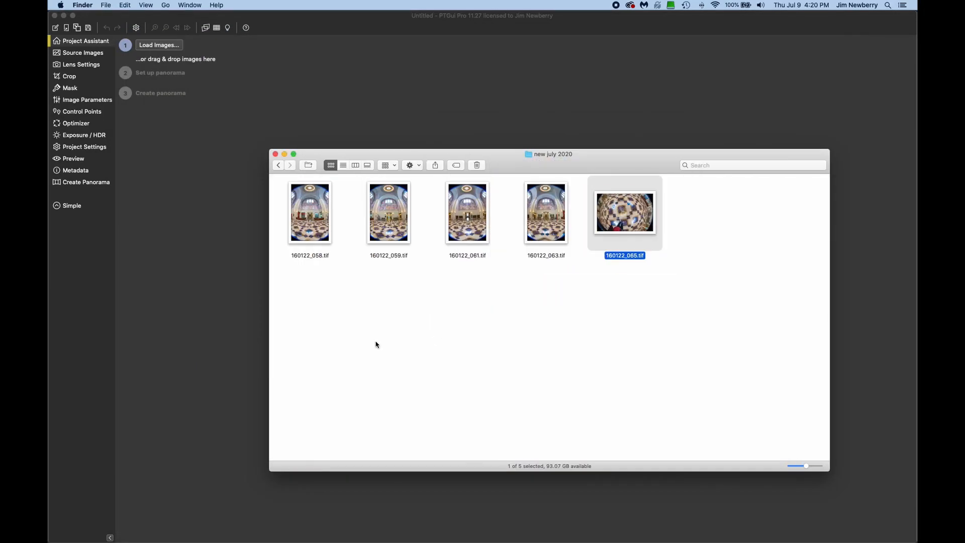
key(cmd+a)
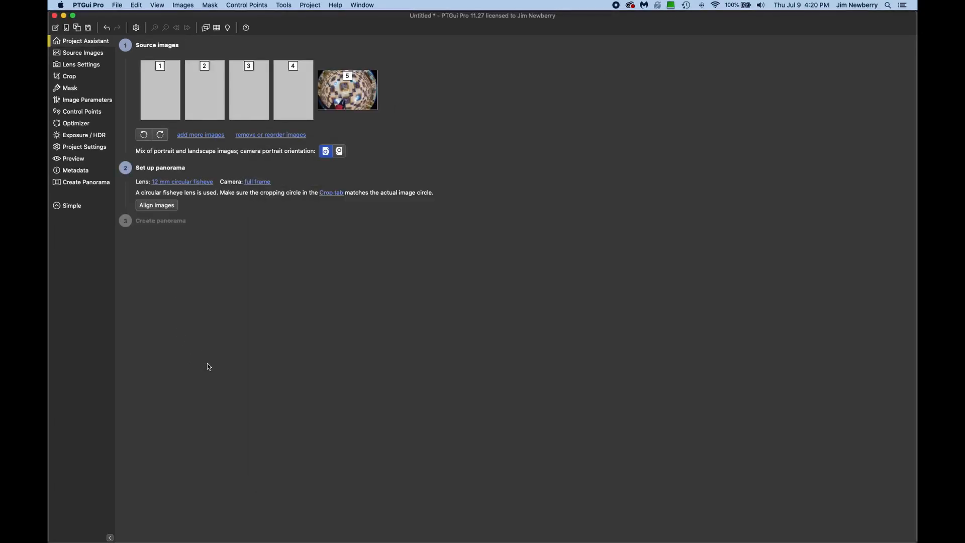
mouse_move(217, 359)
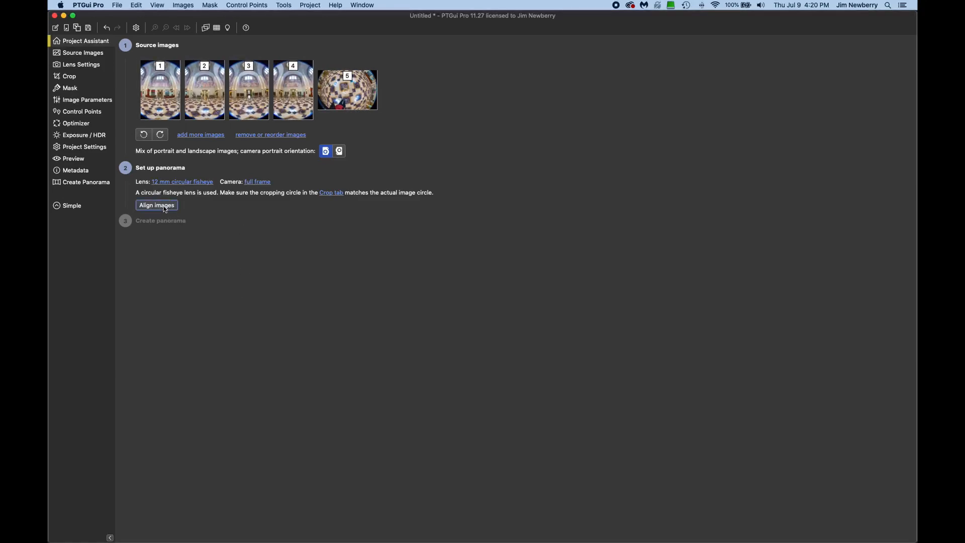
Step: Align the five new july 2020 images into an equirectangular preview of the marble hall
click(156, 205)
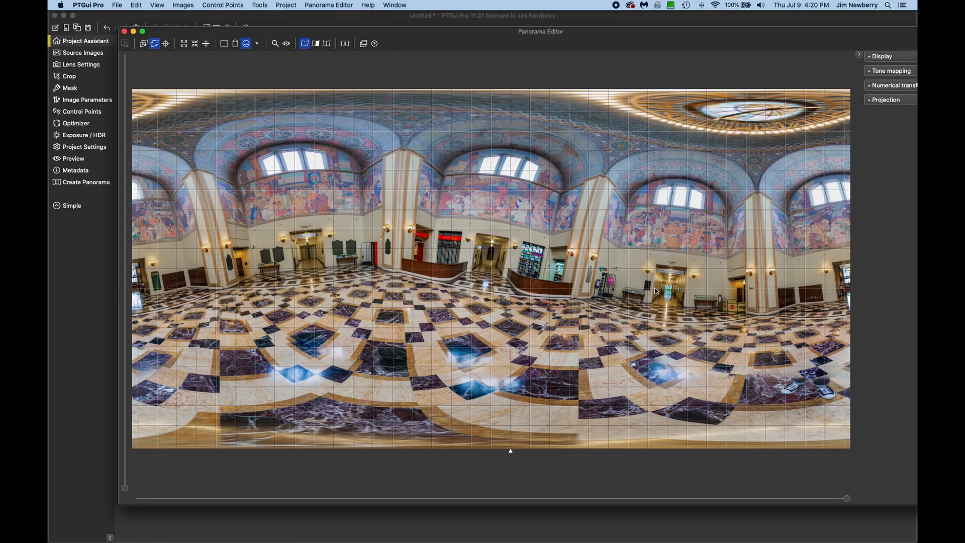
mouse_move(765, 453)
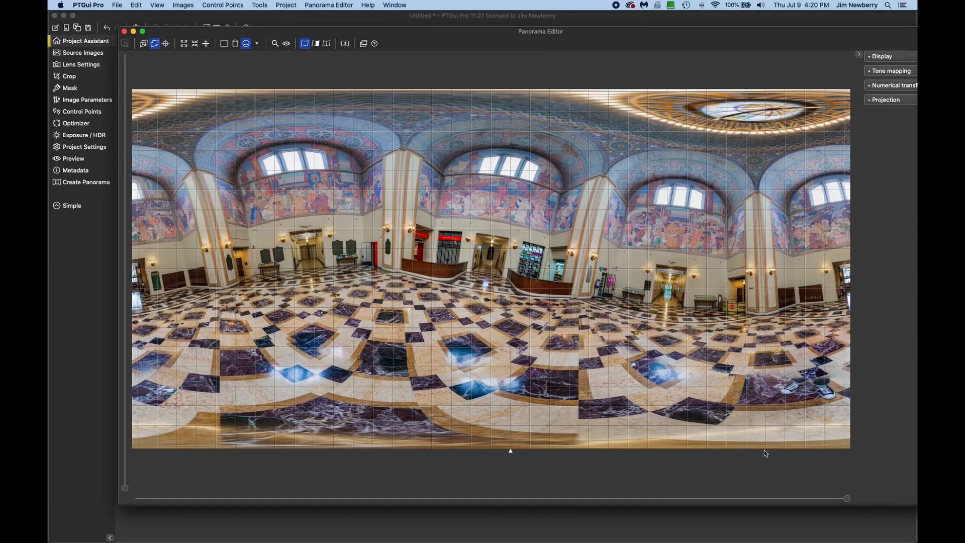
mouse_move(790, 394)
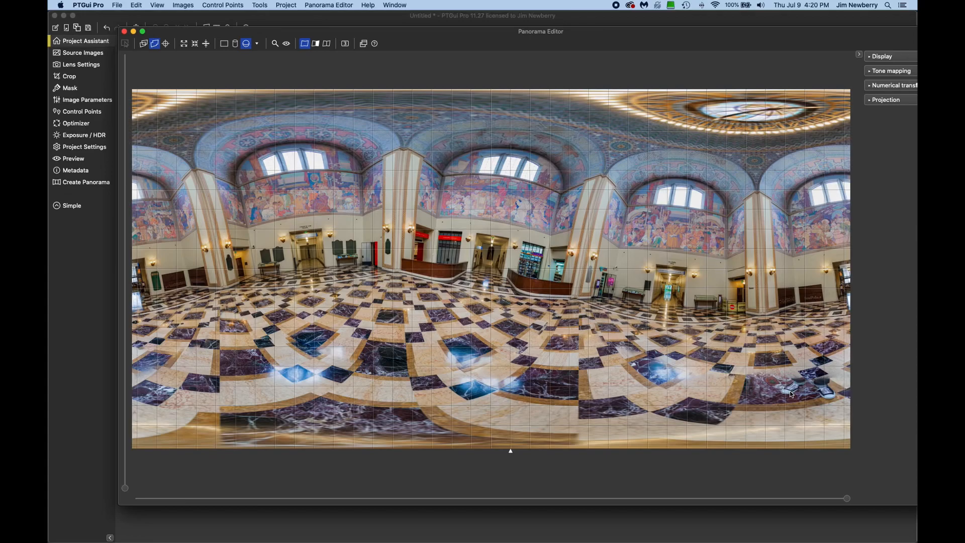
mouse_move(675, 363)
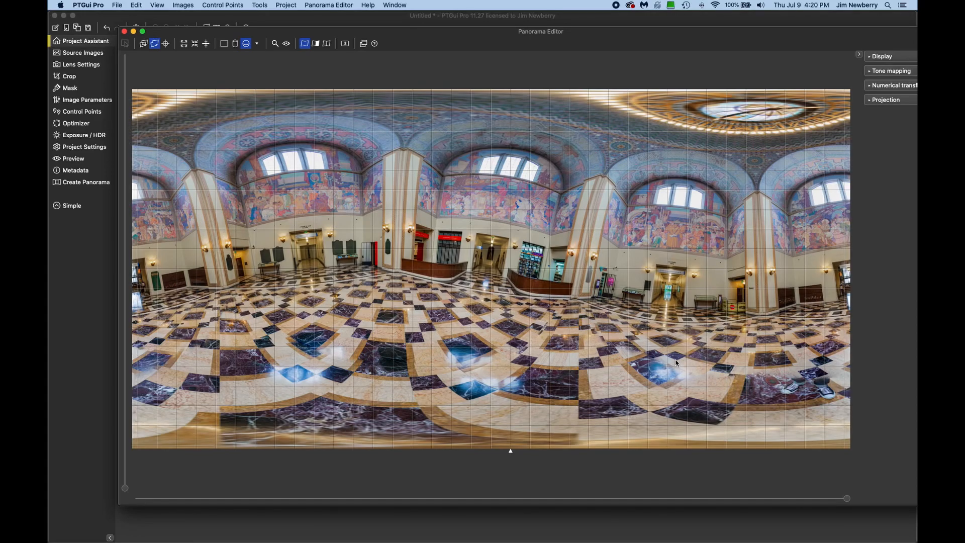
mouse_move(471, 364)
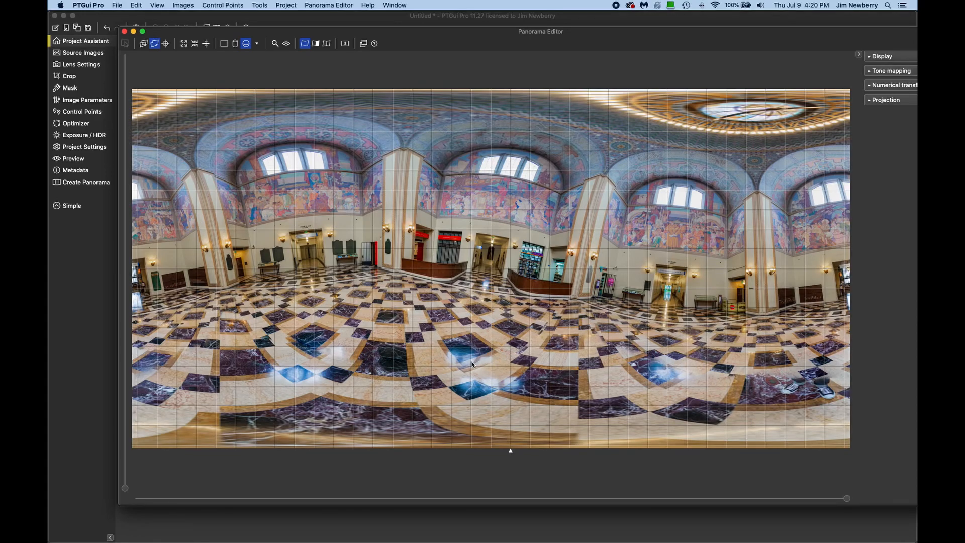
mouse_move(368, 370)
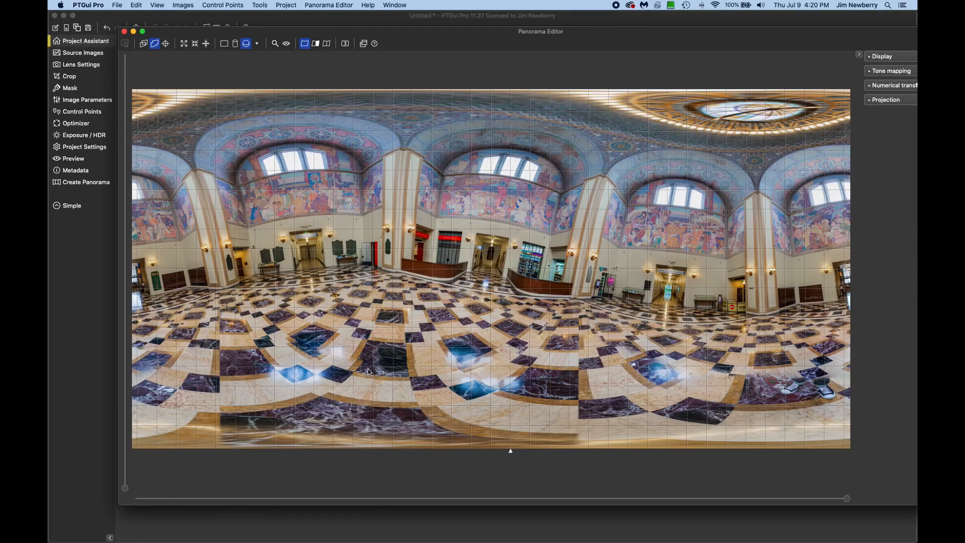
mouse_move(291, 362)
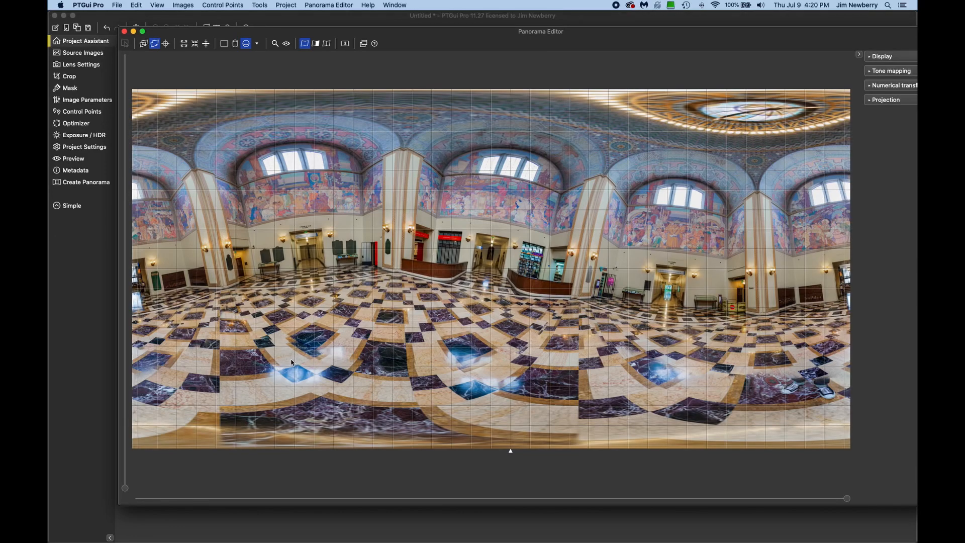
mouse_move(653, 367)
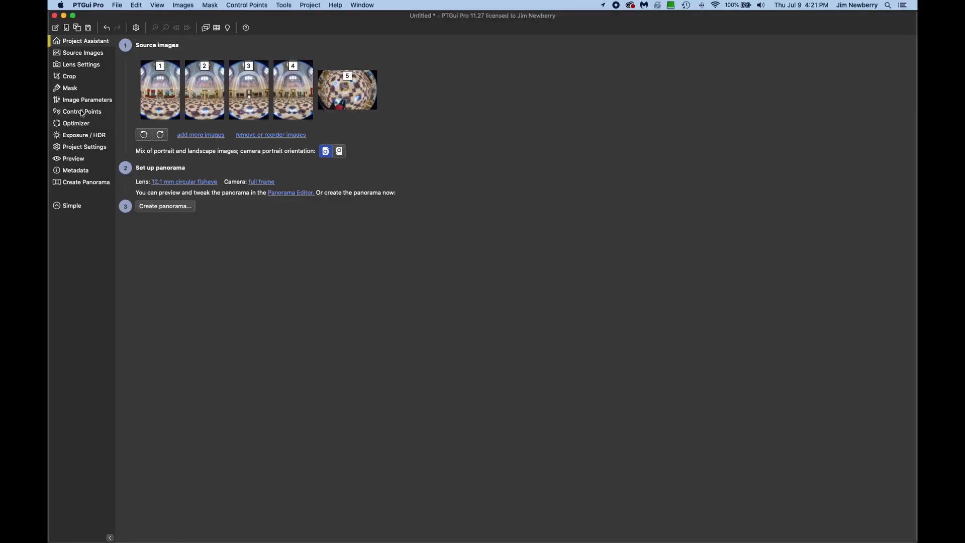
Step: Show the Source Images list with each photo's file name and pixel size
click(81, 52)
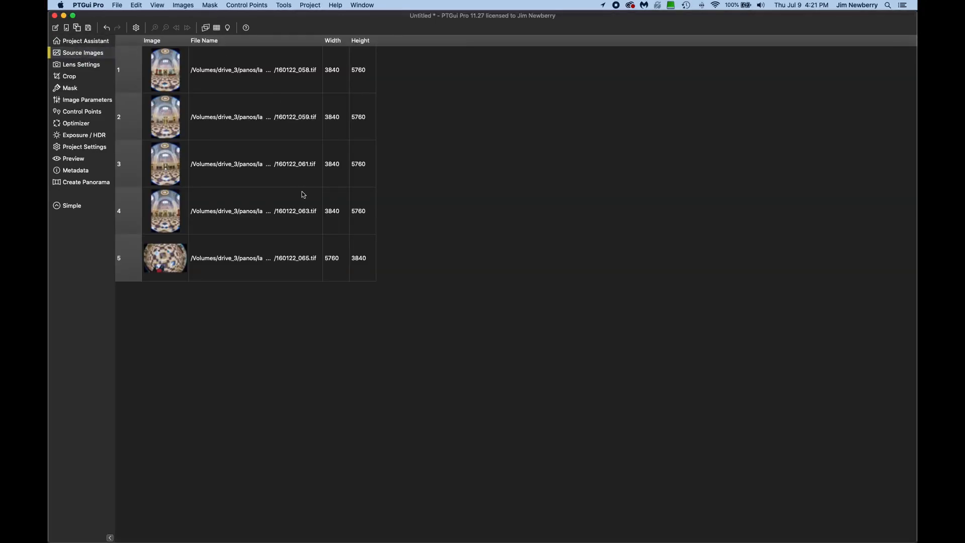
click(249, 258)
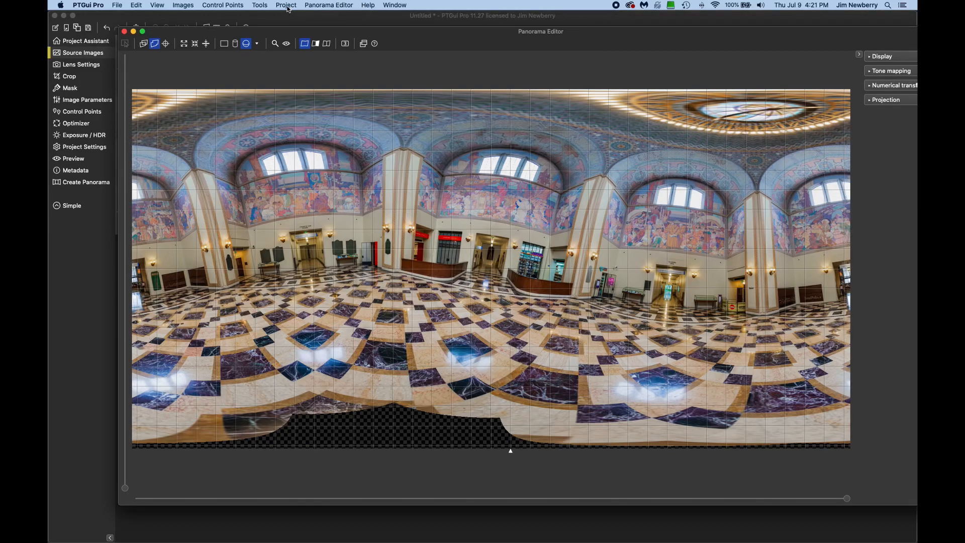
Step: Run Project > Align Images so the hall comes out level, then reposition the editor
click(328, 5)
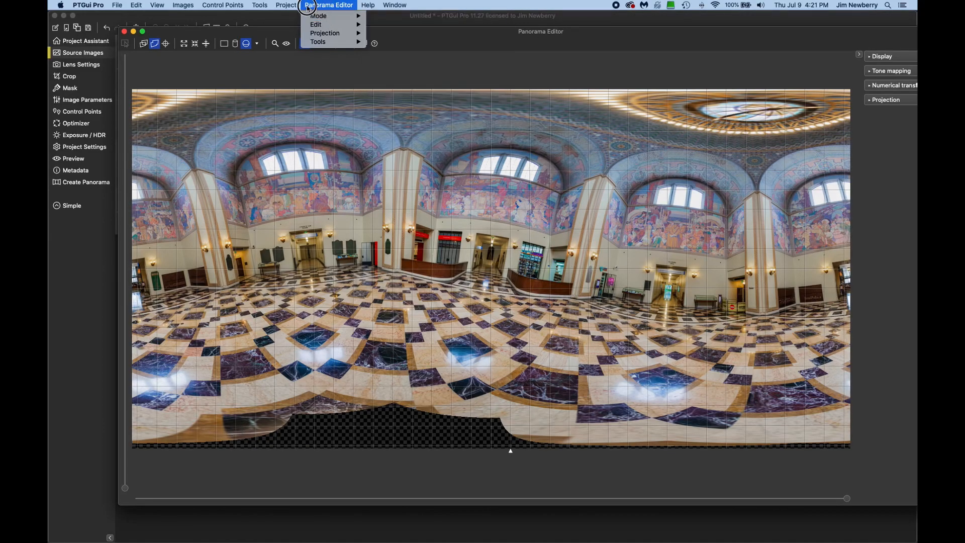
click(286, 5)
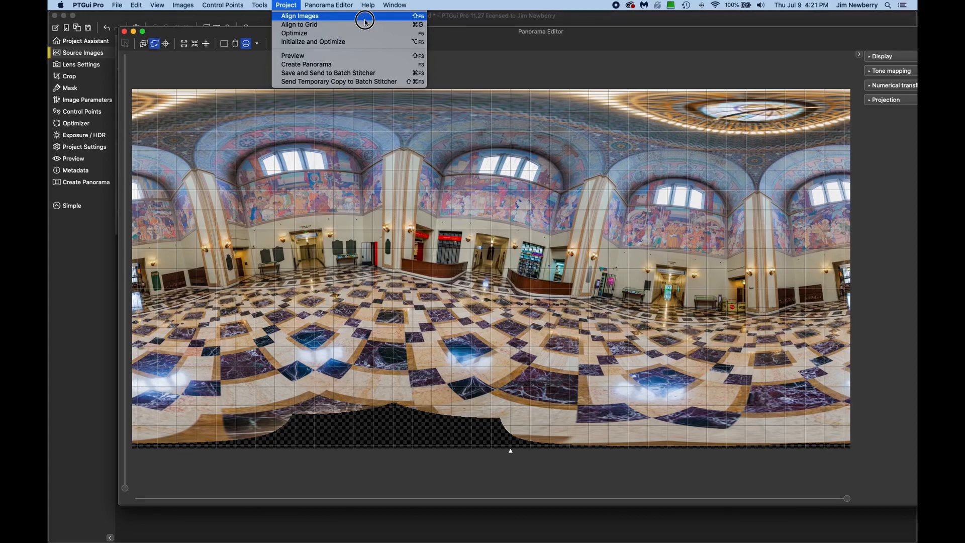
click(300, 16)
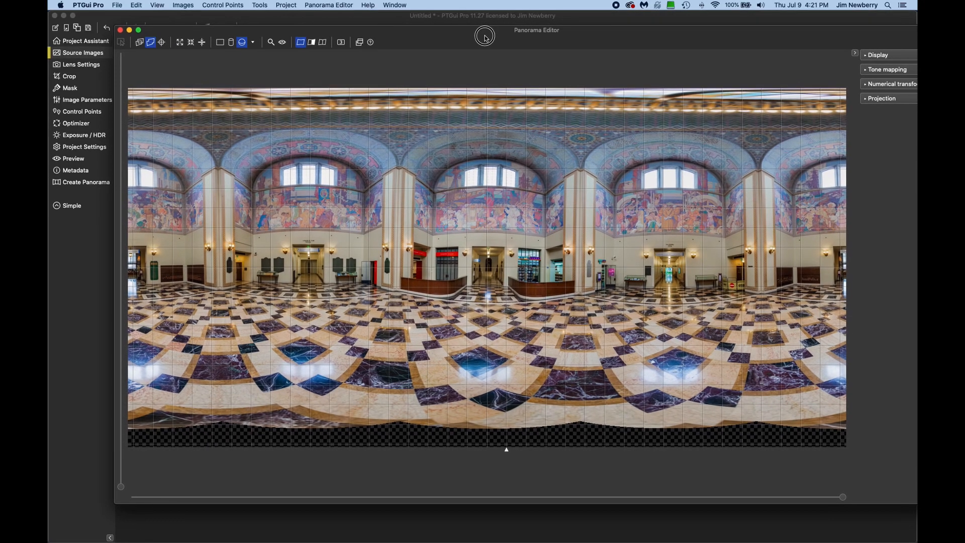
drag(484, 36, 526, 41)
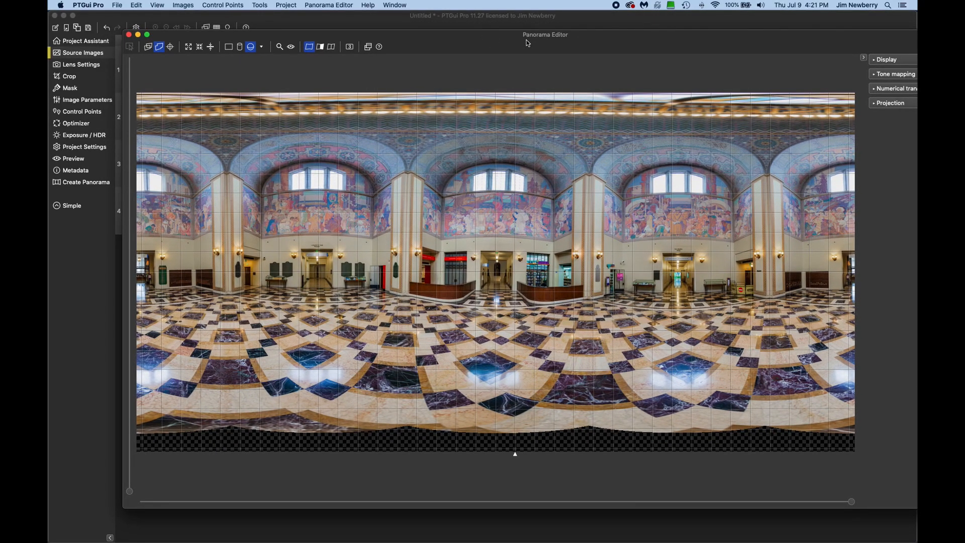
mouse_move(509, 45)
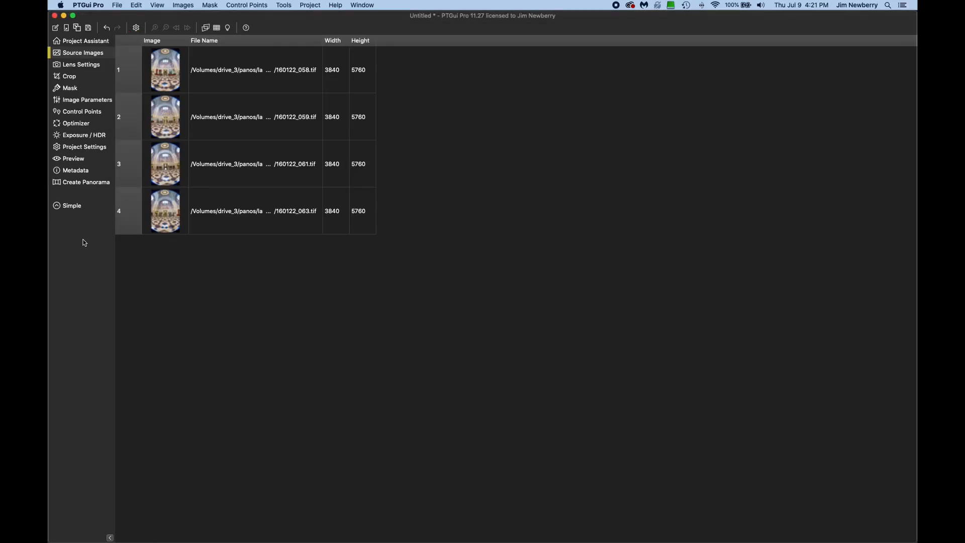
Step: Add nadir shot 160122_065.tif as the fifth source image and show the optimizer settings
click(82, 52)
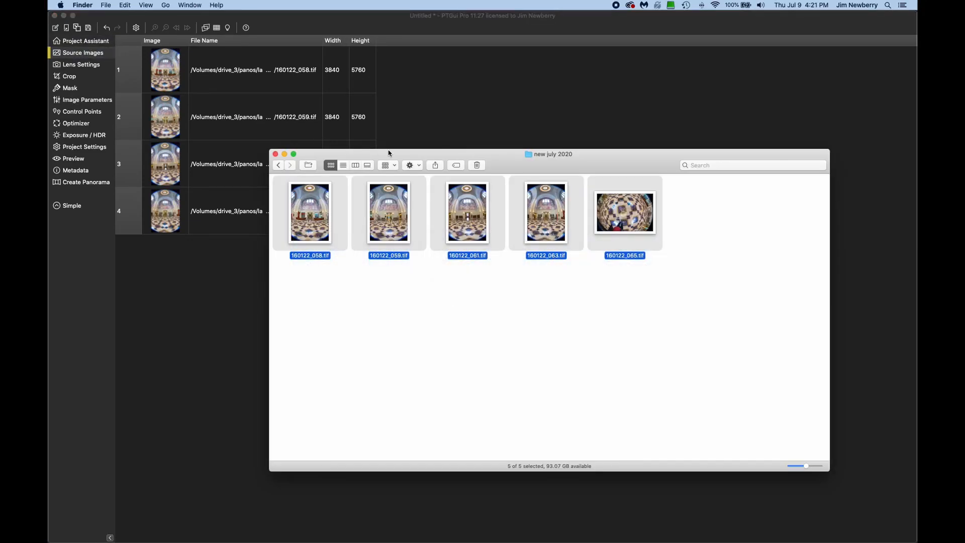
click(624, 211)
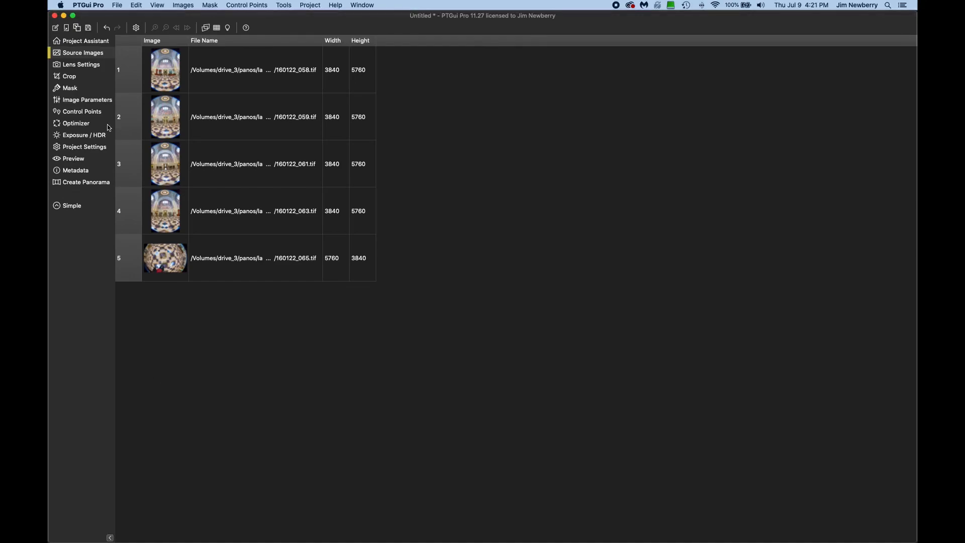
click(76, 123)
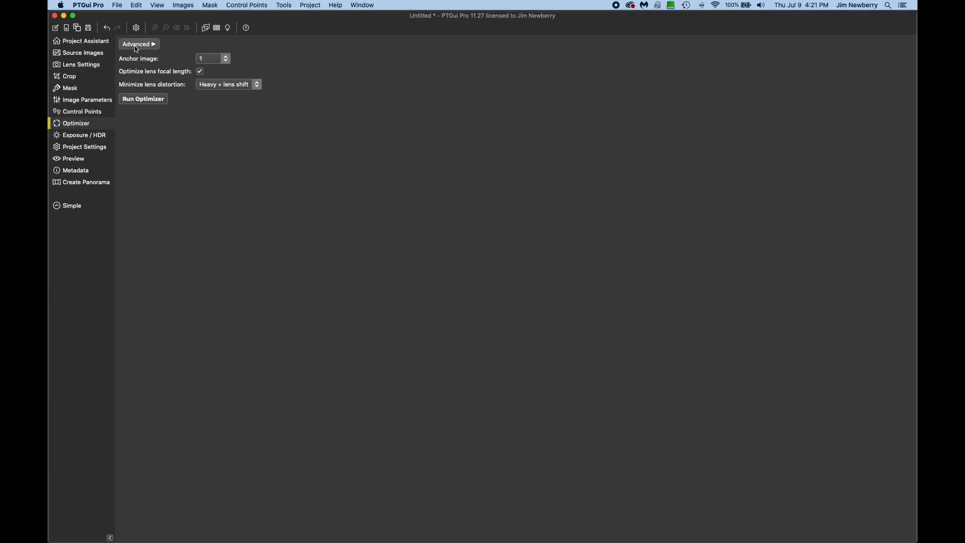
Step: Uncheck image 5 under 'Use control points of', rerun the optimizer, and accept
click(137, 44)
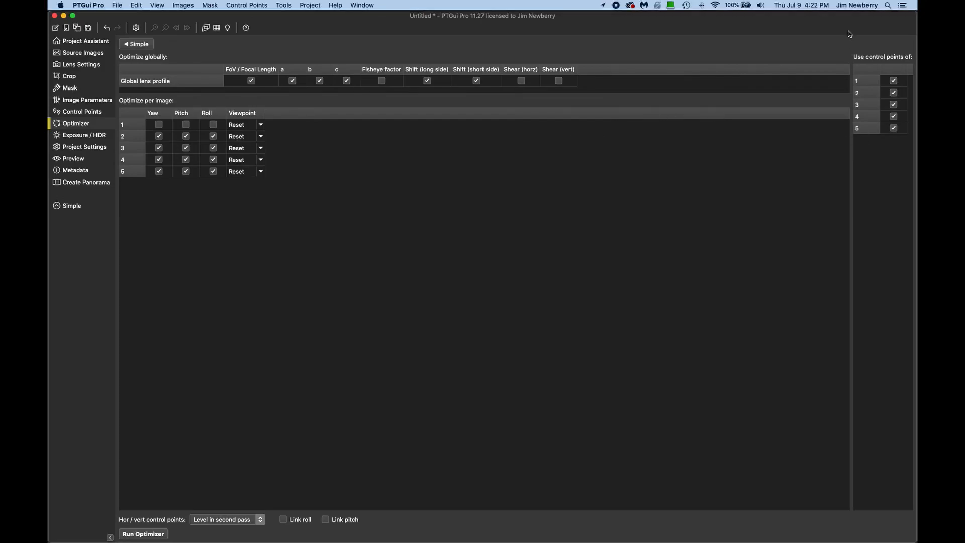
mouse_move(899, 58)
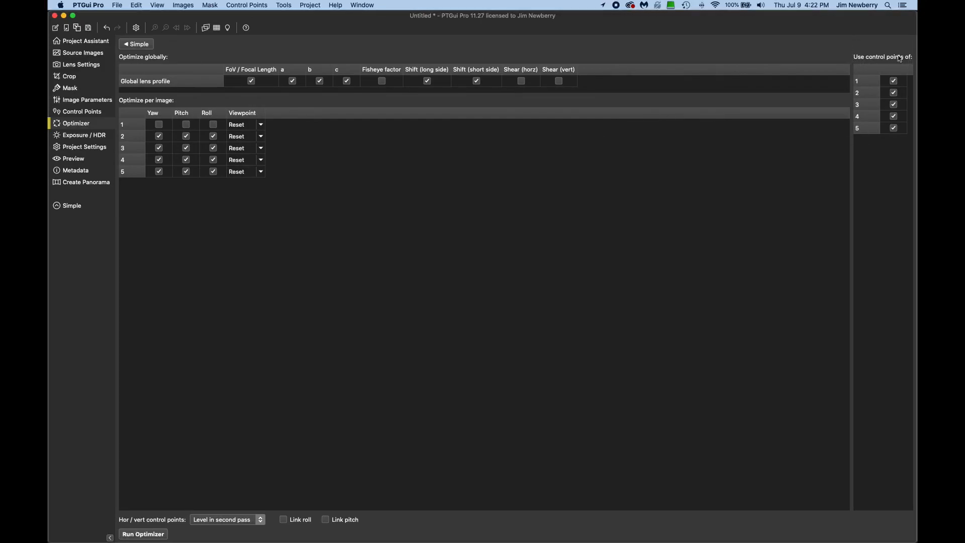
click(892, 128)
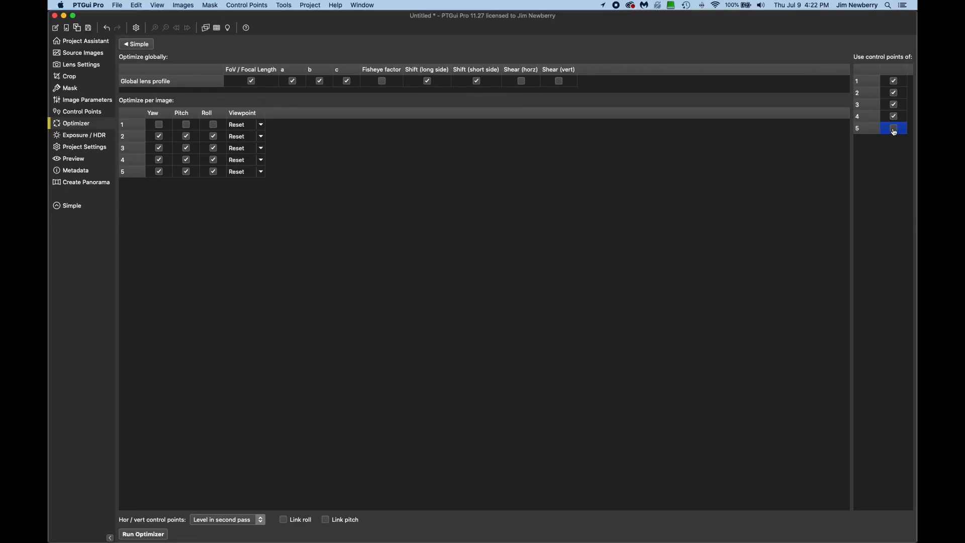
click(893, 128)
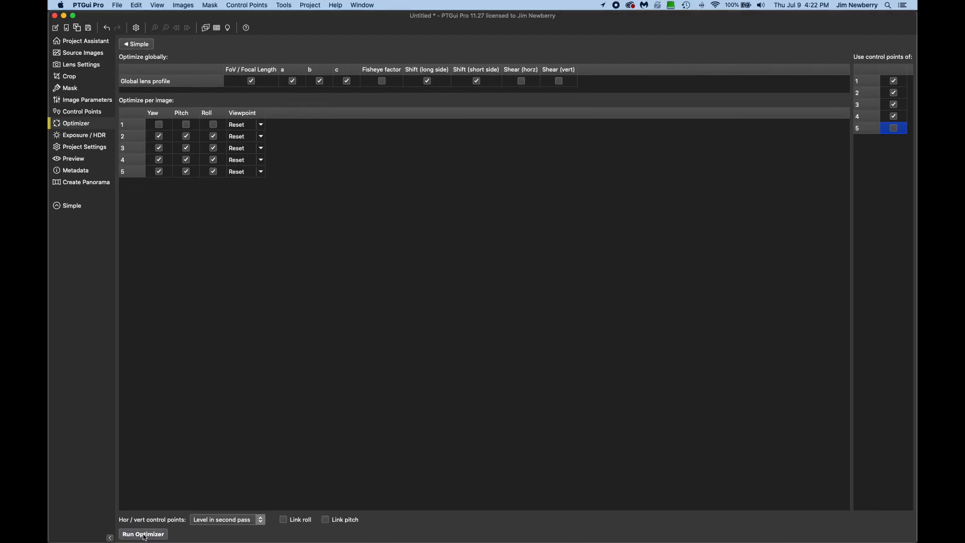
click(143, 533)
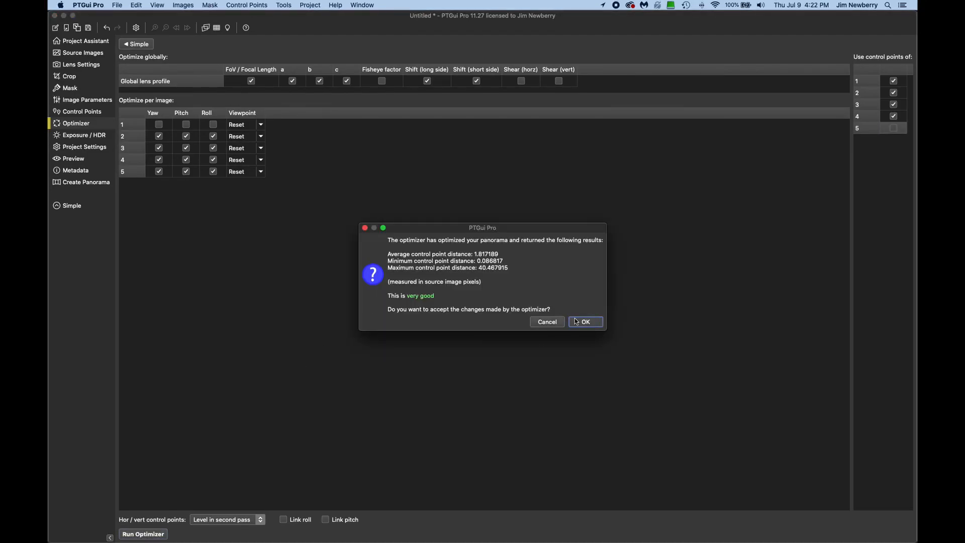
click(585, 321)
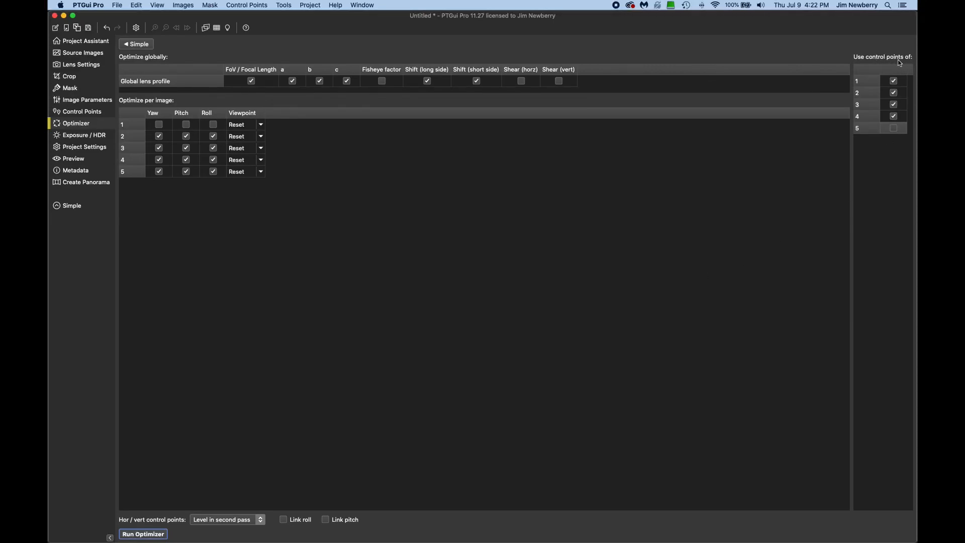
Step: Re-enable image 5's control points, set its Viewpoint to Optimize, and rerun the optimizer
click(893, 128)
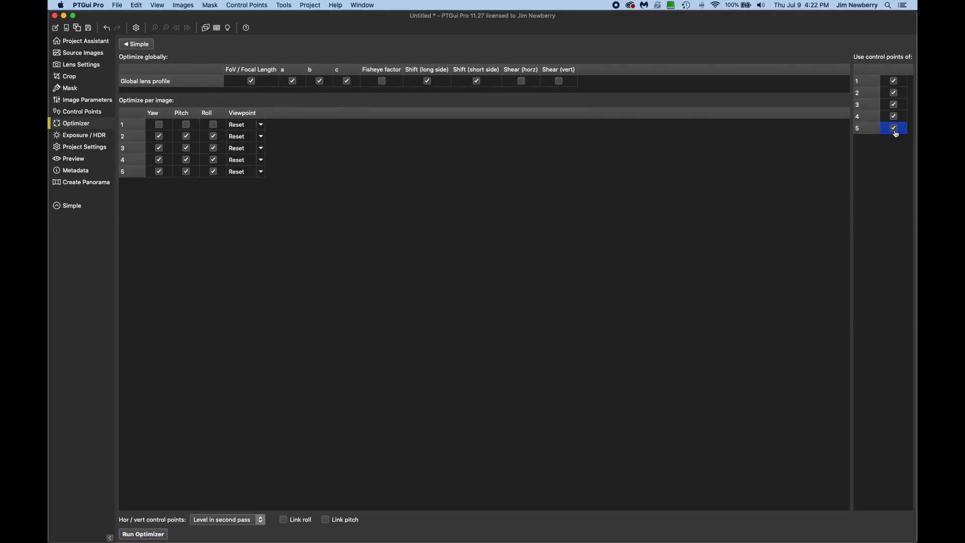
mouse_move(859, 117)
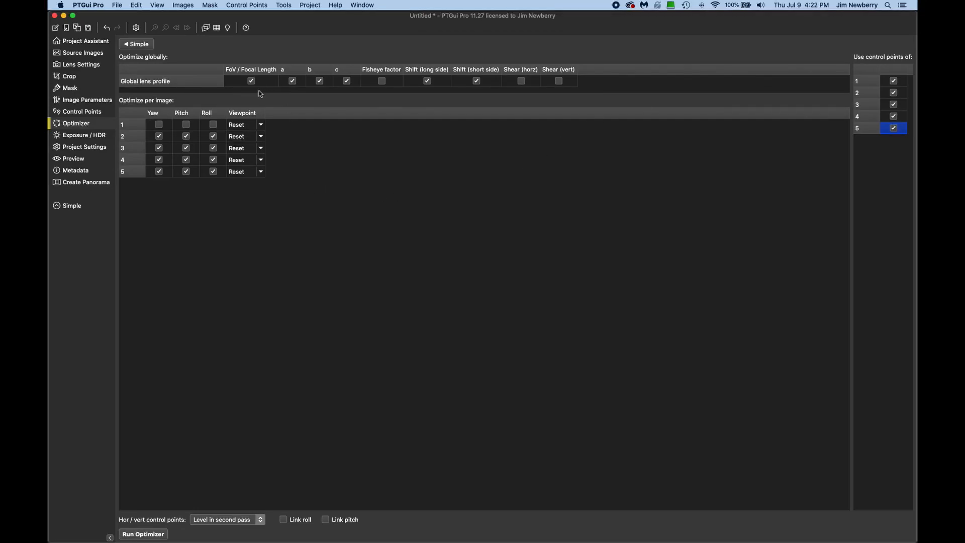
mouse_move(199, 113)
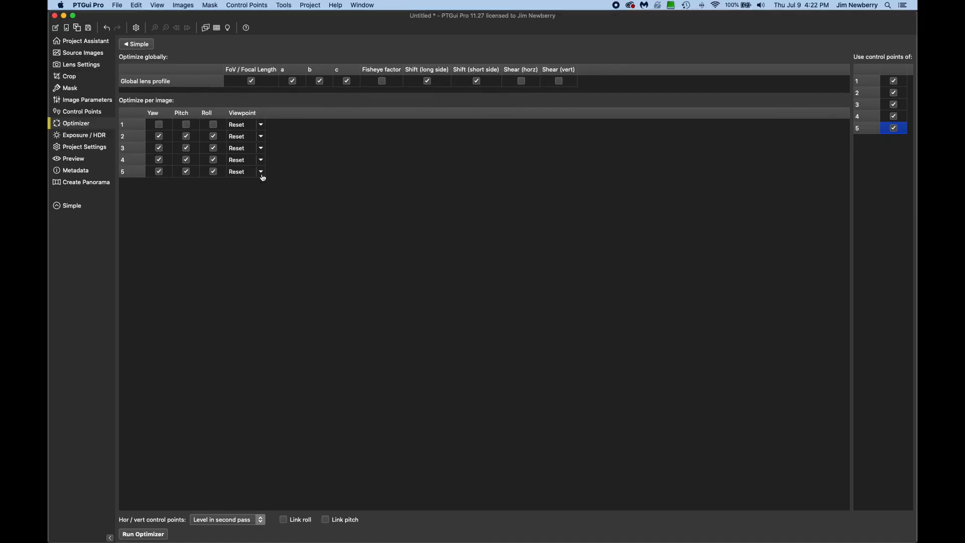
click(261, 172)
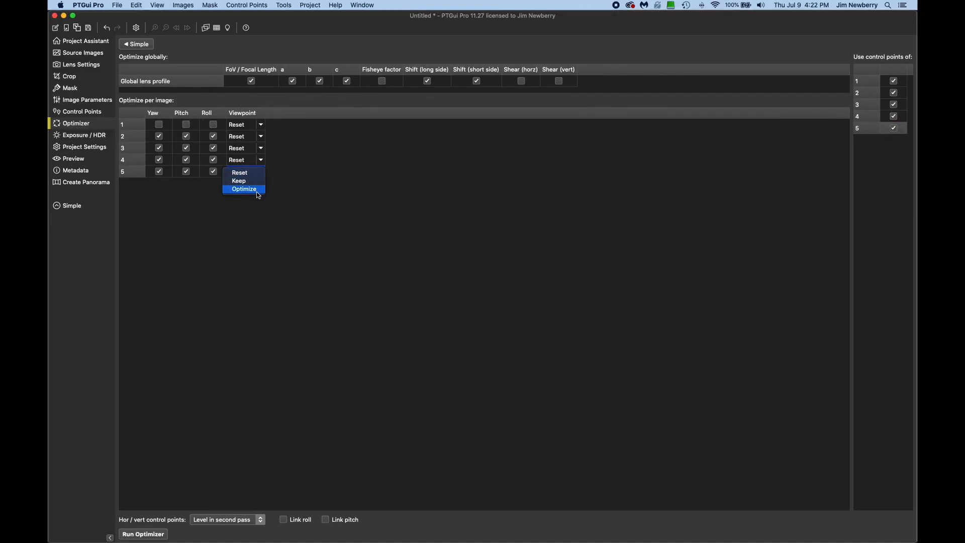
click(244, 189)
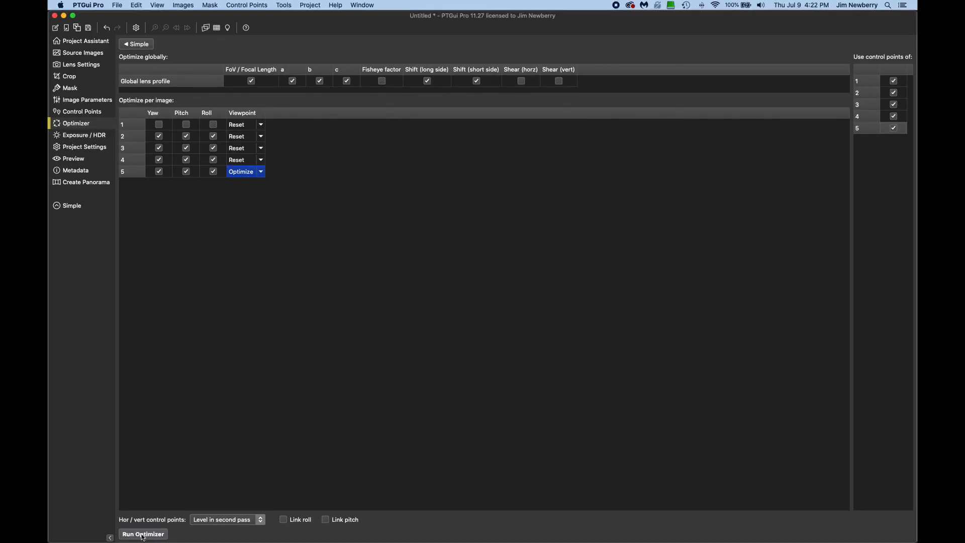
click(143, 533)
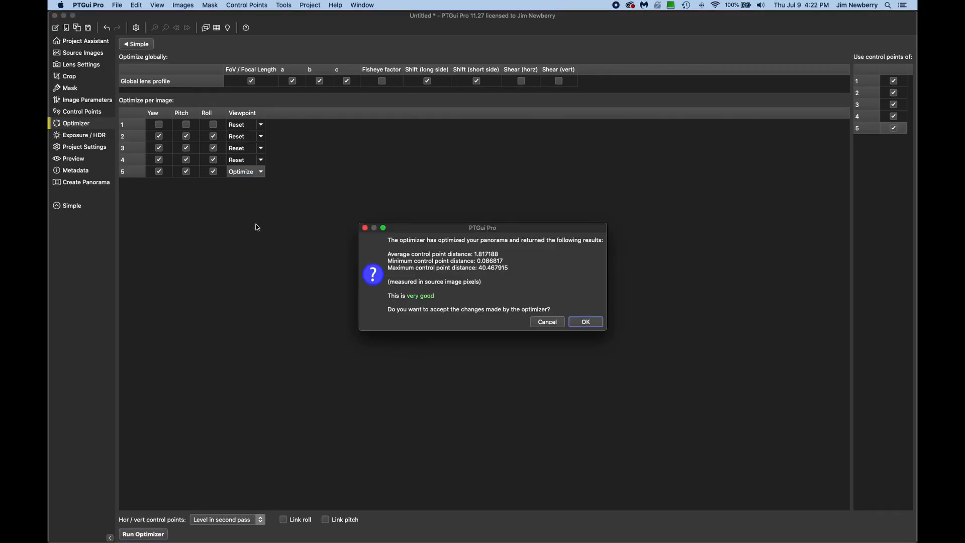
click(583, 321)
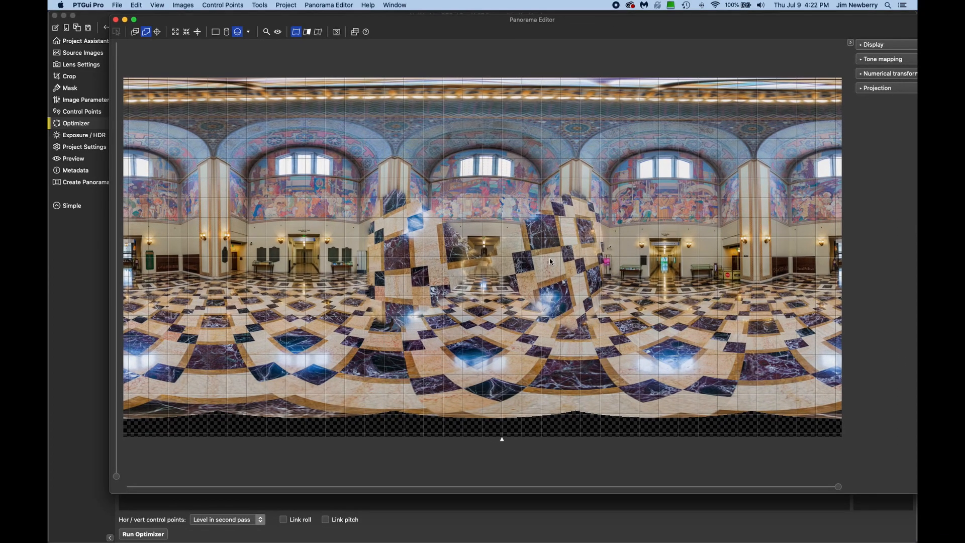
mouse_move(564, 283)
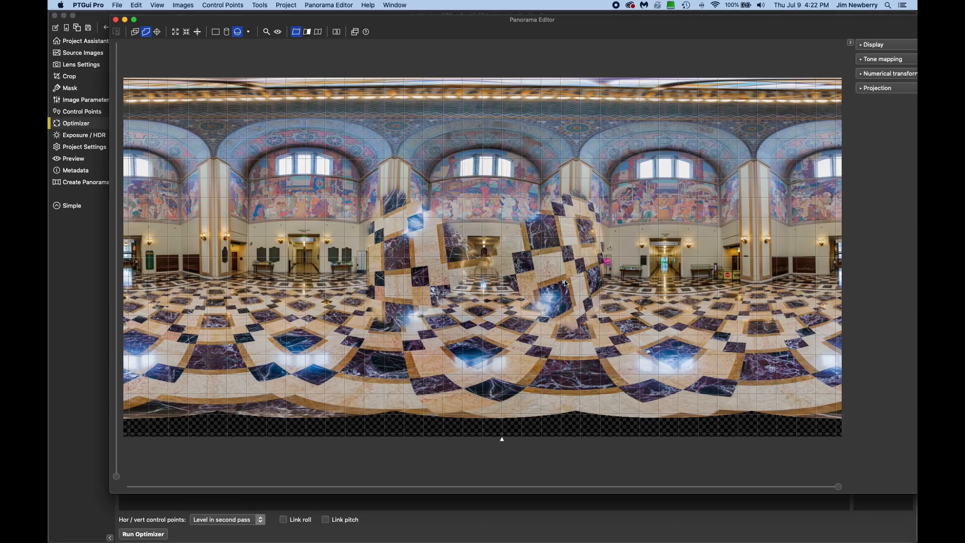
mouse_move(346, 201)
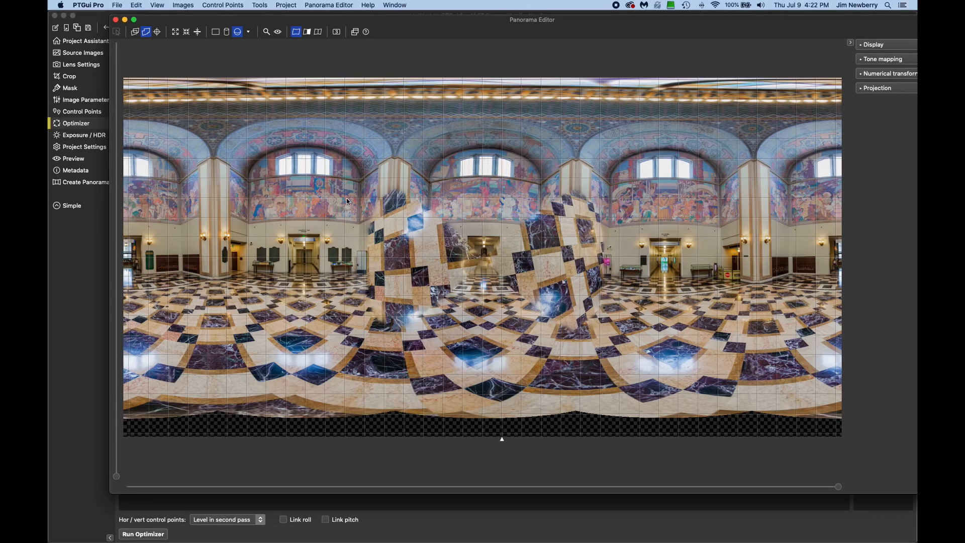
Step: Check the hall preview for a continuous marble floor, then close the Panorama Editor
click(260, 5)
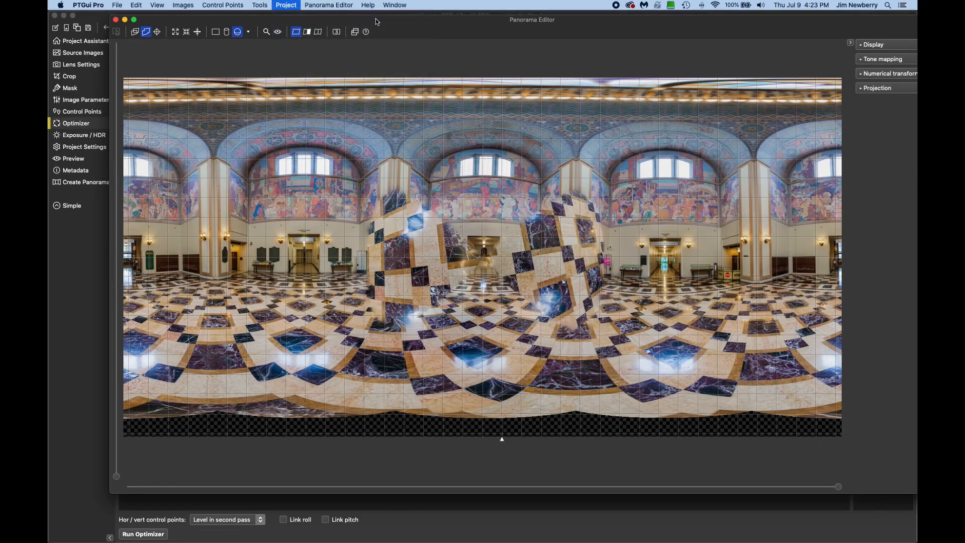
click(143, 534)
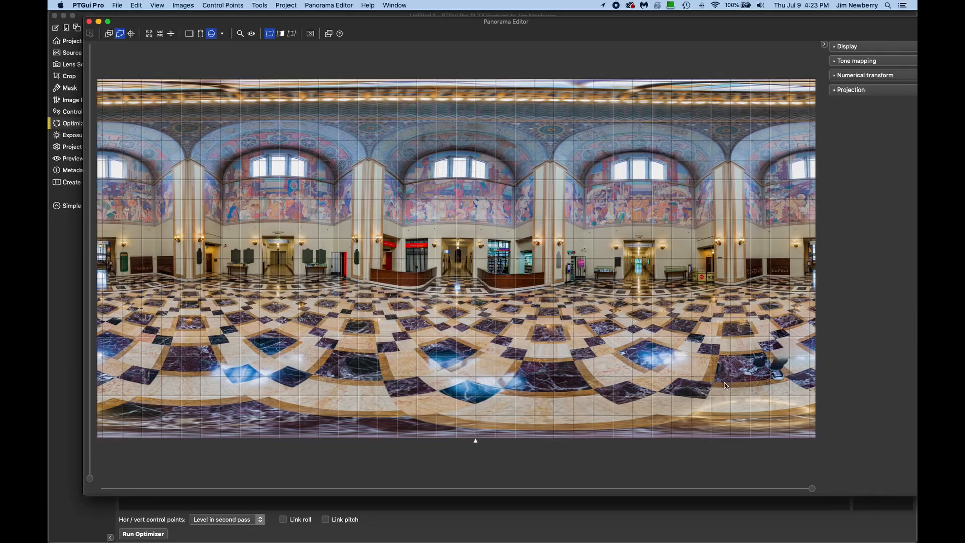
mouse_move(479, 36)
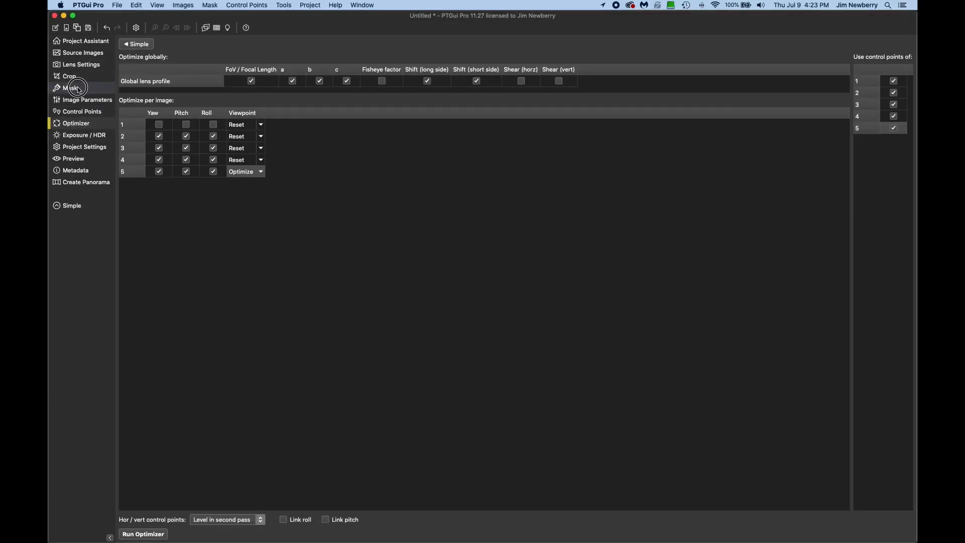
Step: On image 5, paint a red exclude ring around the feet and fill everything outside red
click(69, 88)
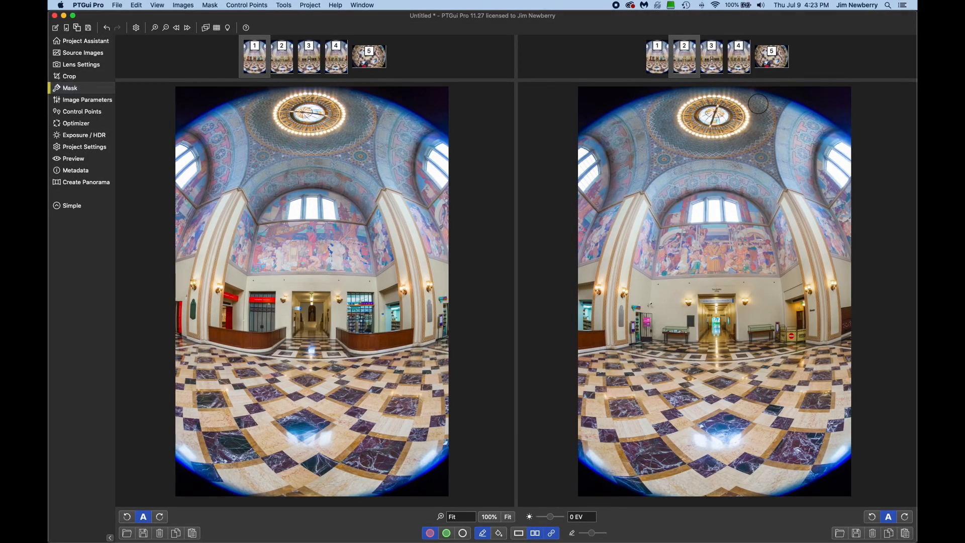
click(771, 57)
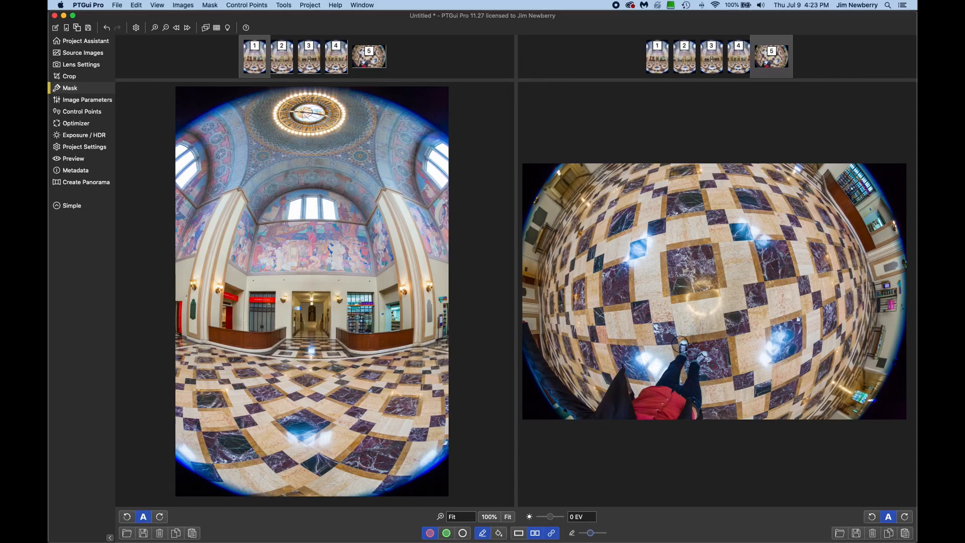
drag(680, 345, 787, 313)
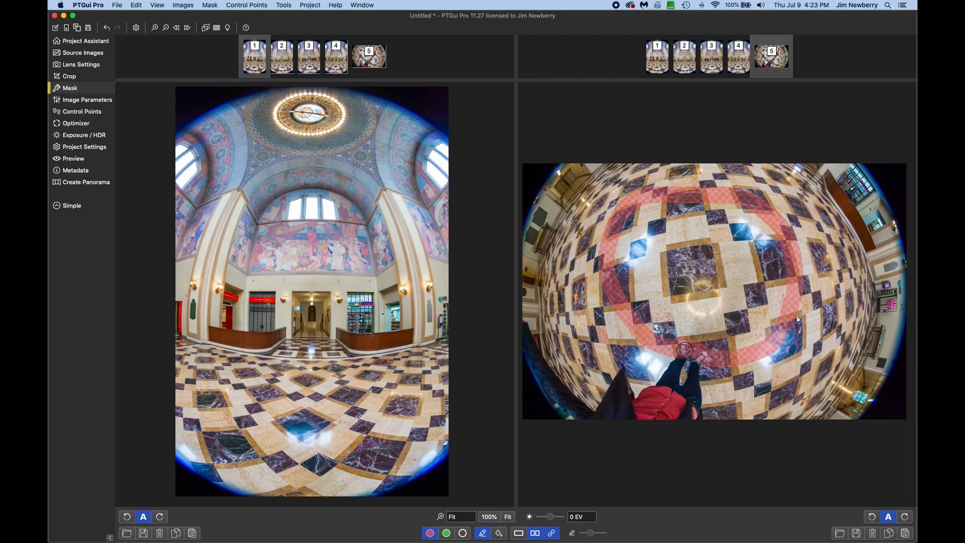
click(499, 533)
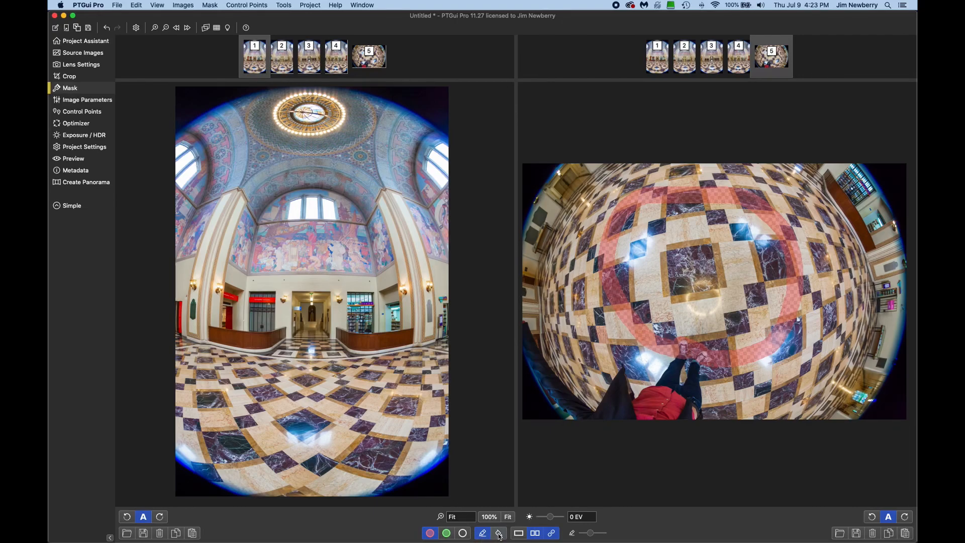
click(498, 532)
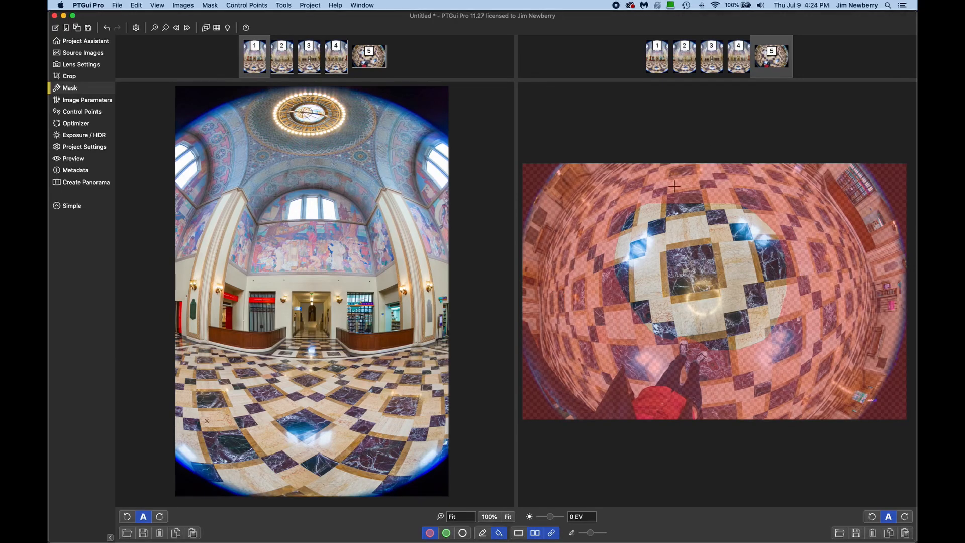
mouse_move(710, 331)
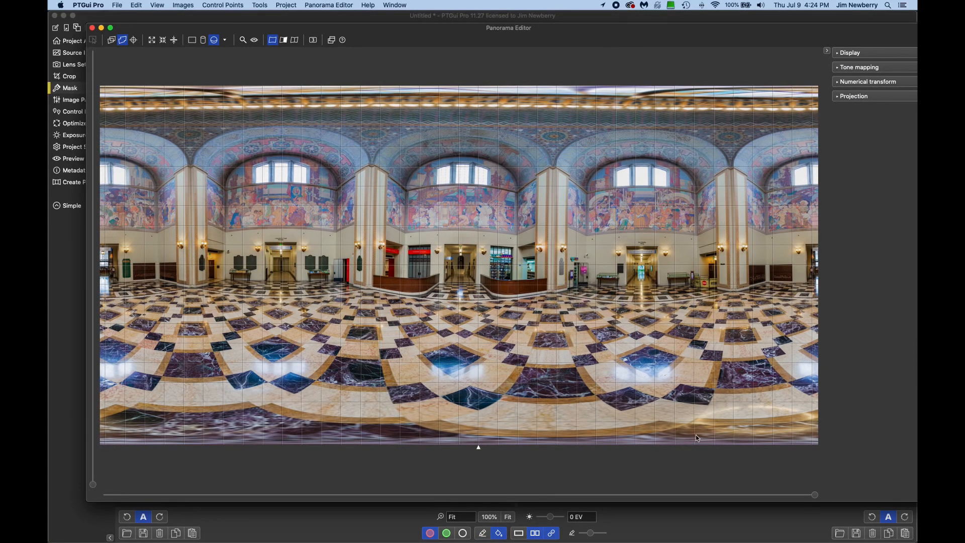
mouse_move(428, 41)
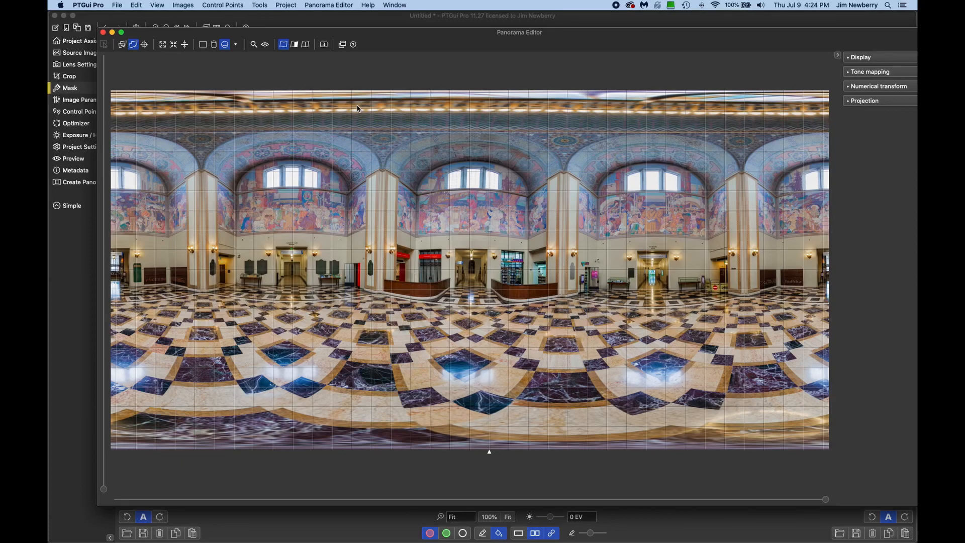
mouse_move(348, 22)
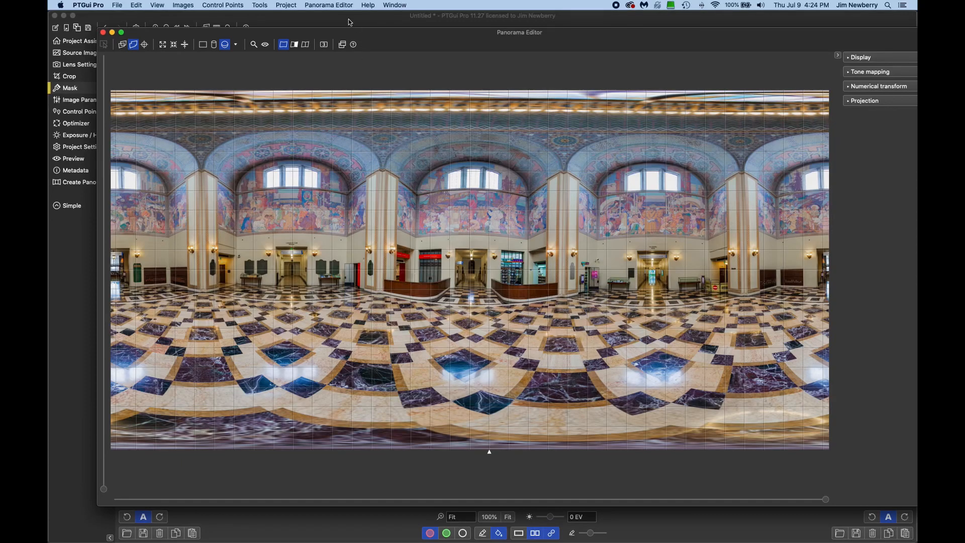
Step: Close the preview after confirming the masked nadir blends into the floor
click(80, 40)
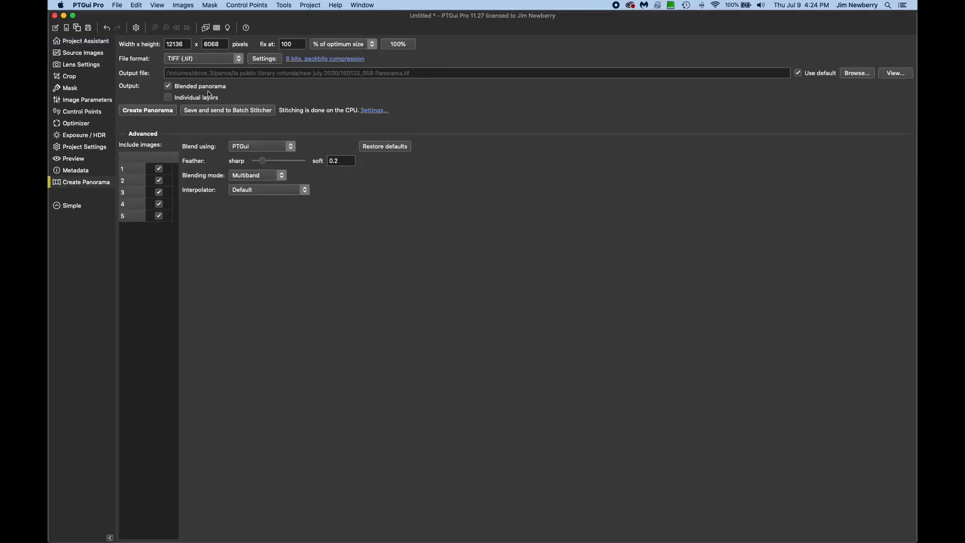
Step: Stitch the 12136×6068 hall panorama to Panorama.tif and open it in PTGui Viewer
click(147, 109)
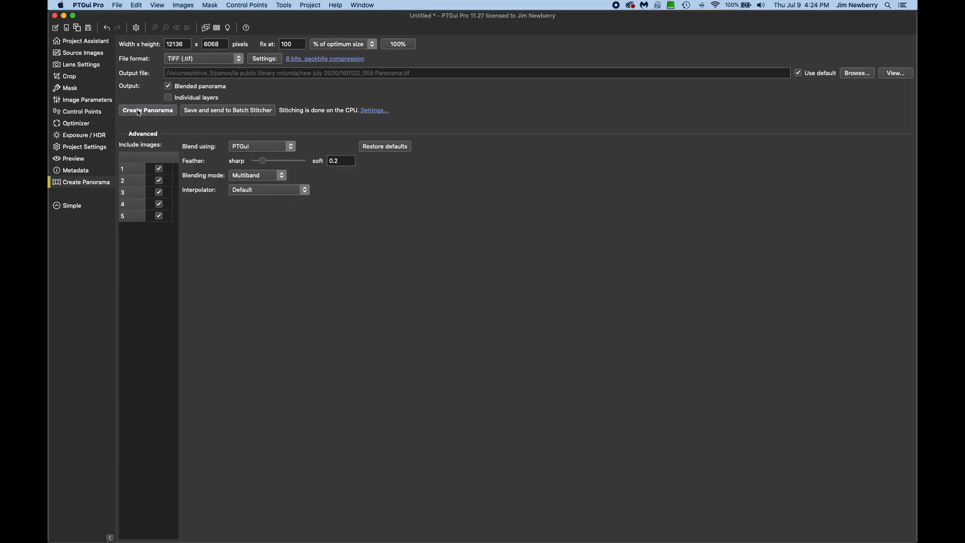
click(147, 109)
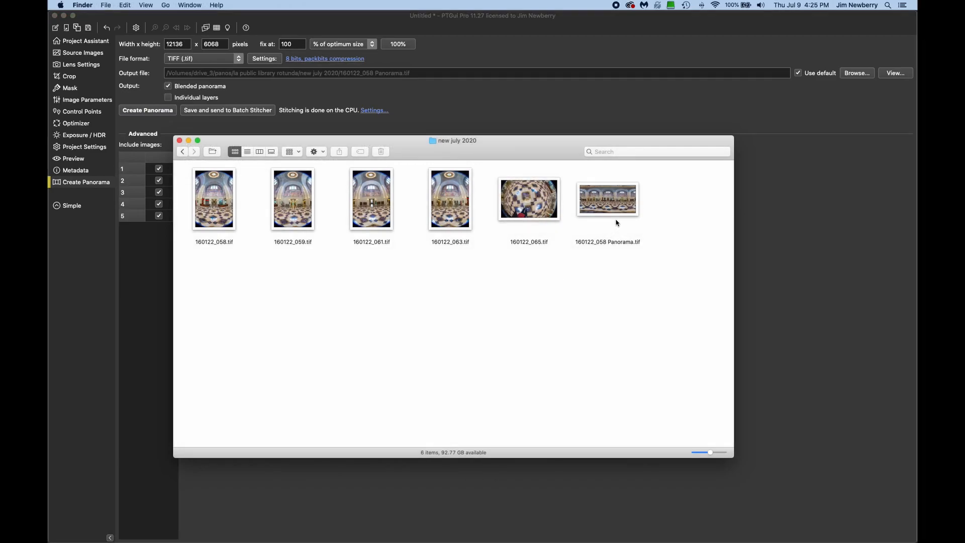
right_click(606, 198)
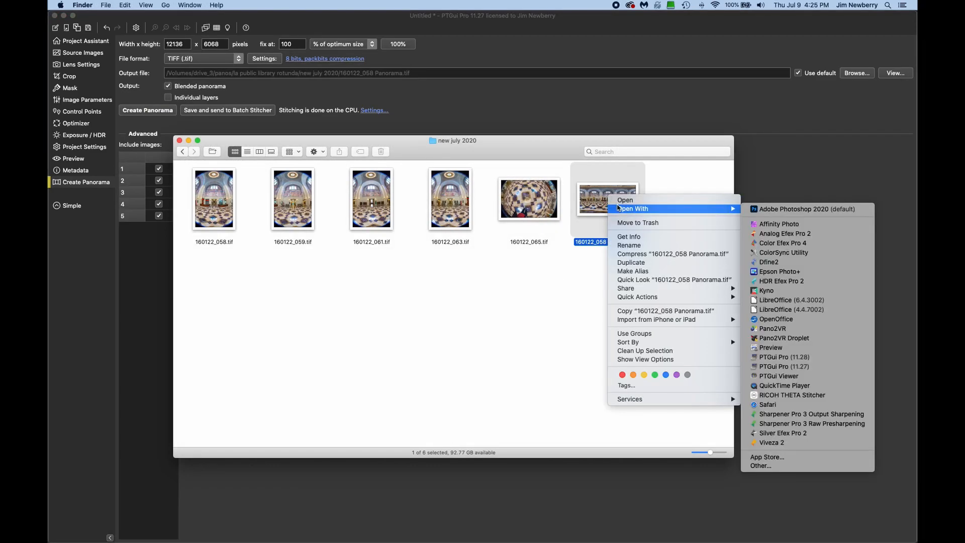
mouse_move(779, 376)
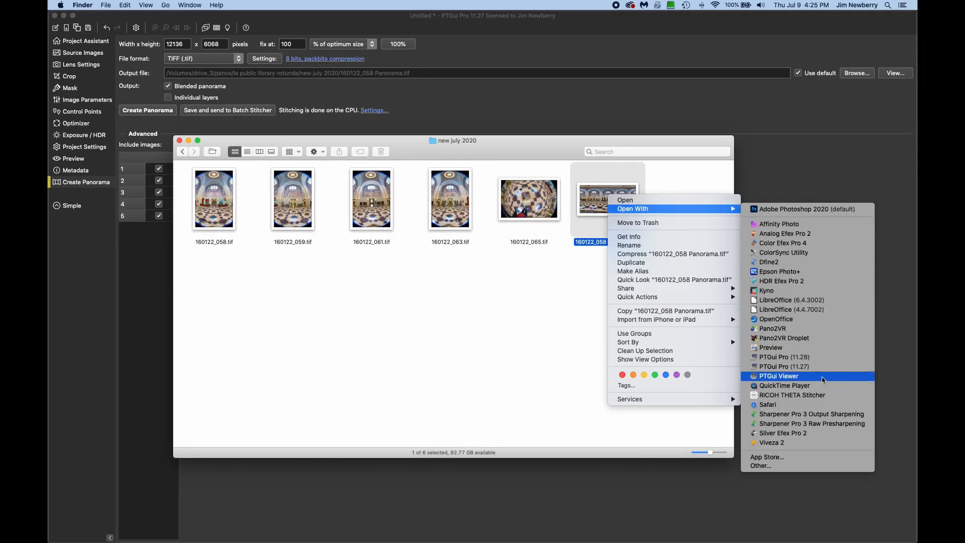
click(778, 376)
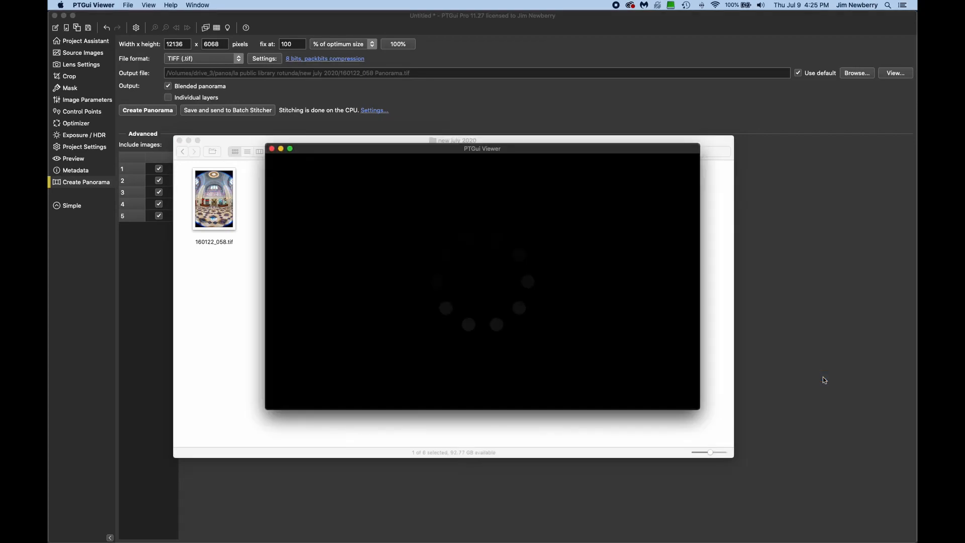